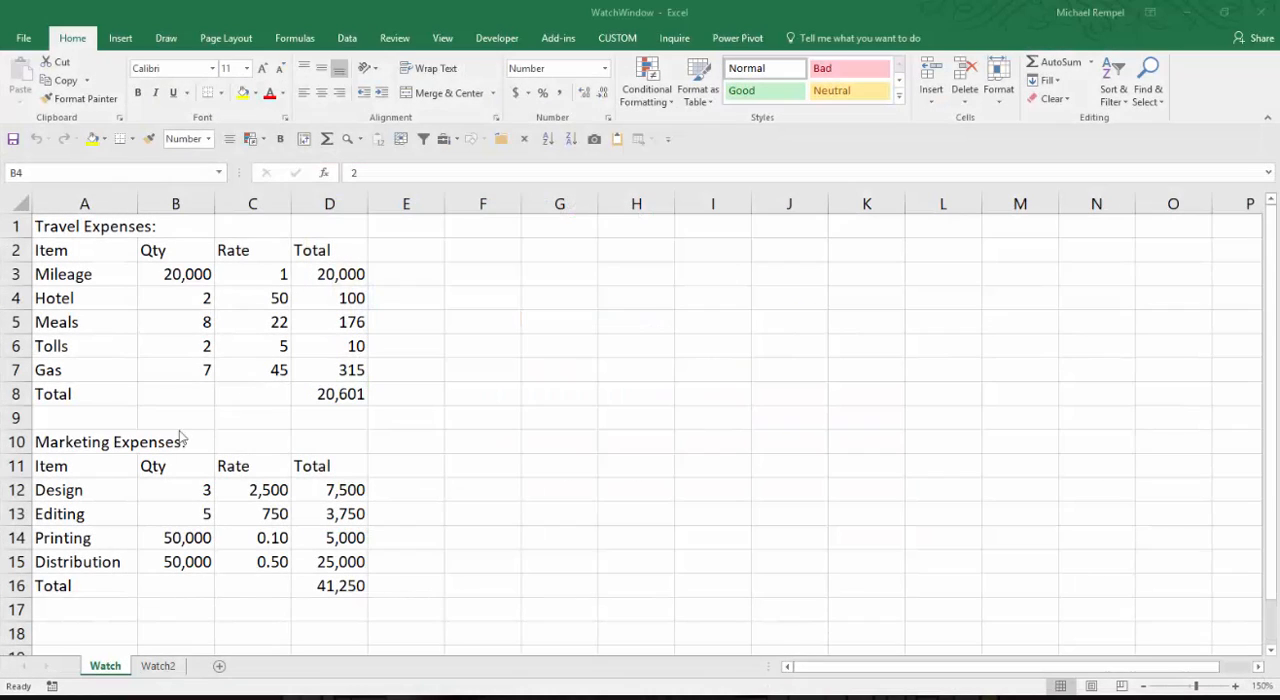
mouse_move(356, 374)
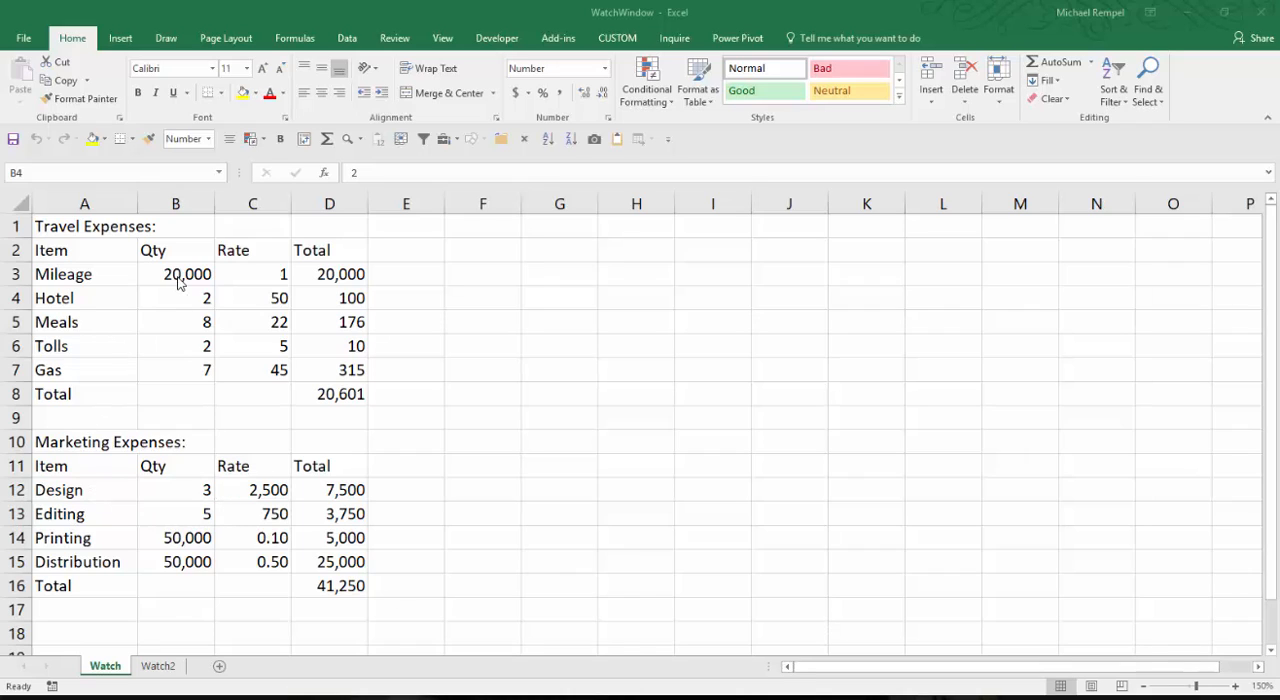
mouse_move(332, 278)
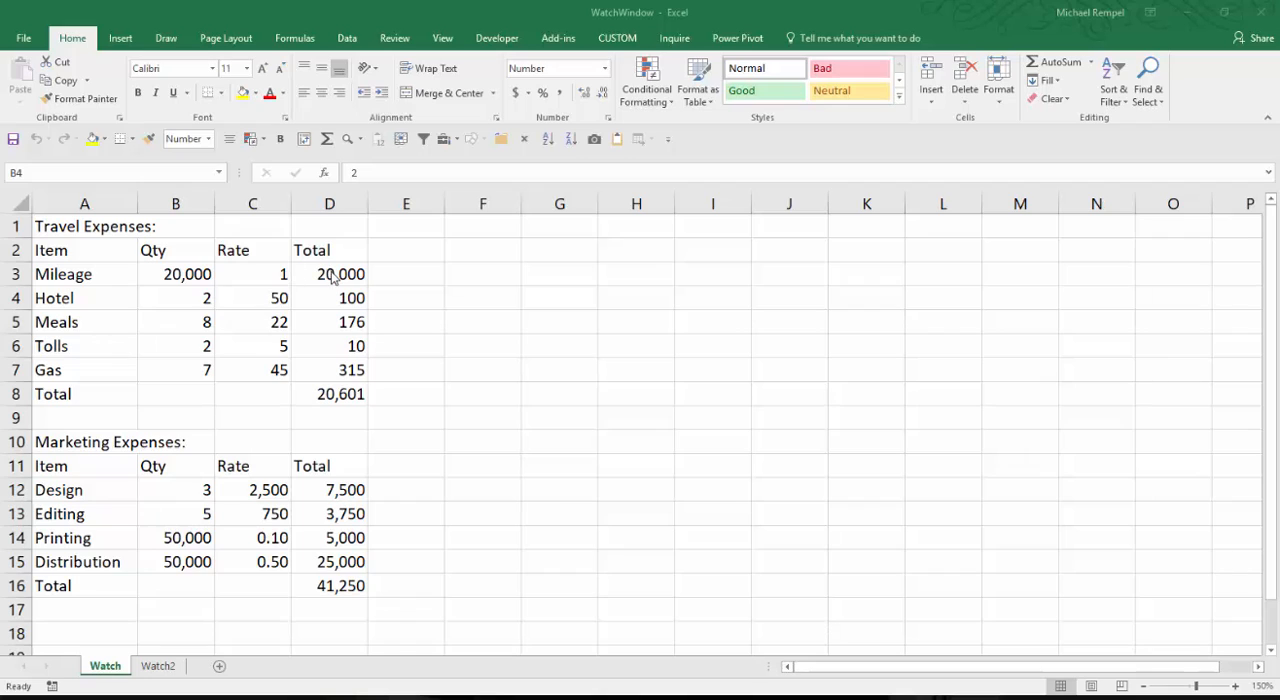
Review the Marketing Expenses, Total and Net Income formulas in C5, C8 and C10 on Watch2.
left_click(328, 392)
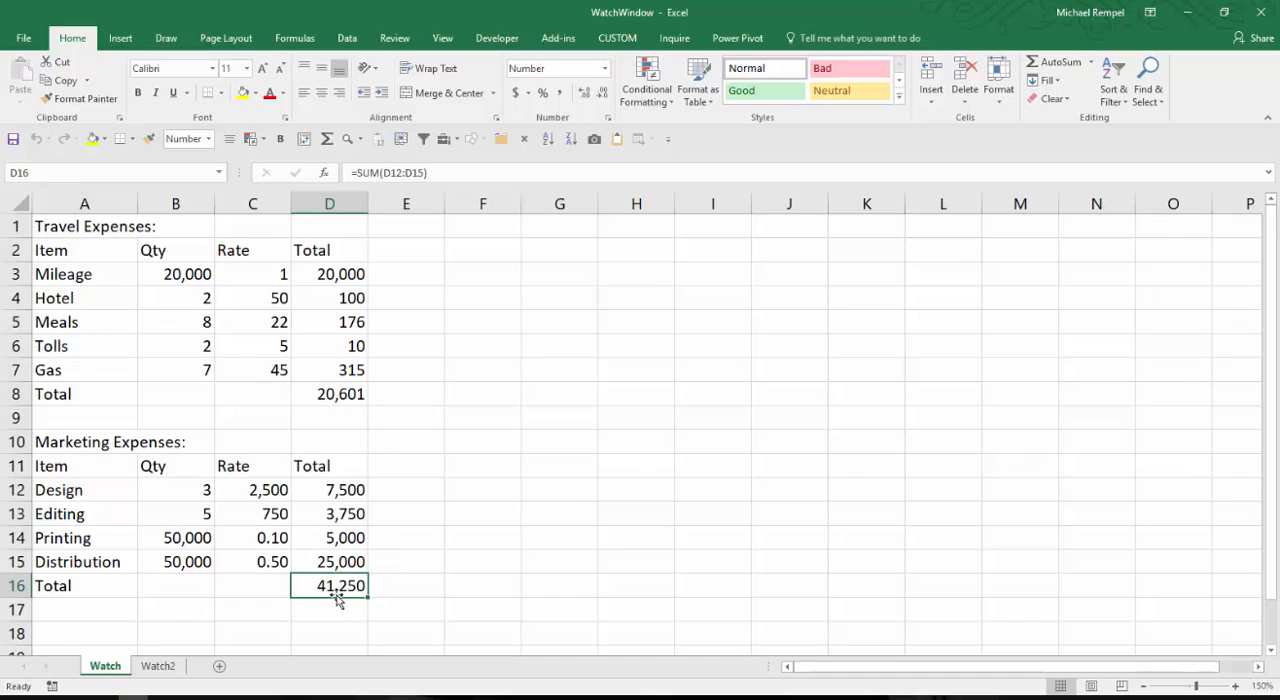
mouse_move(336, 408)
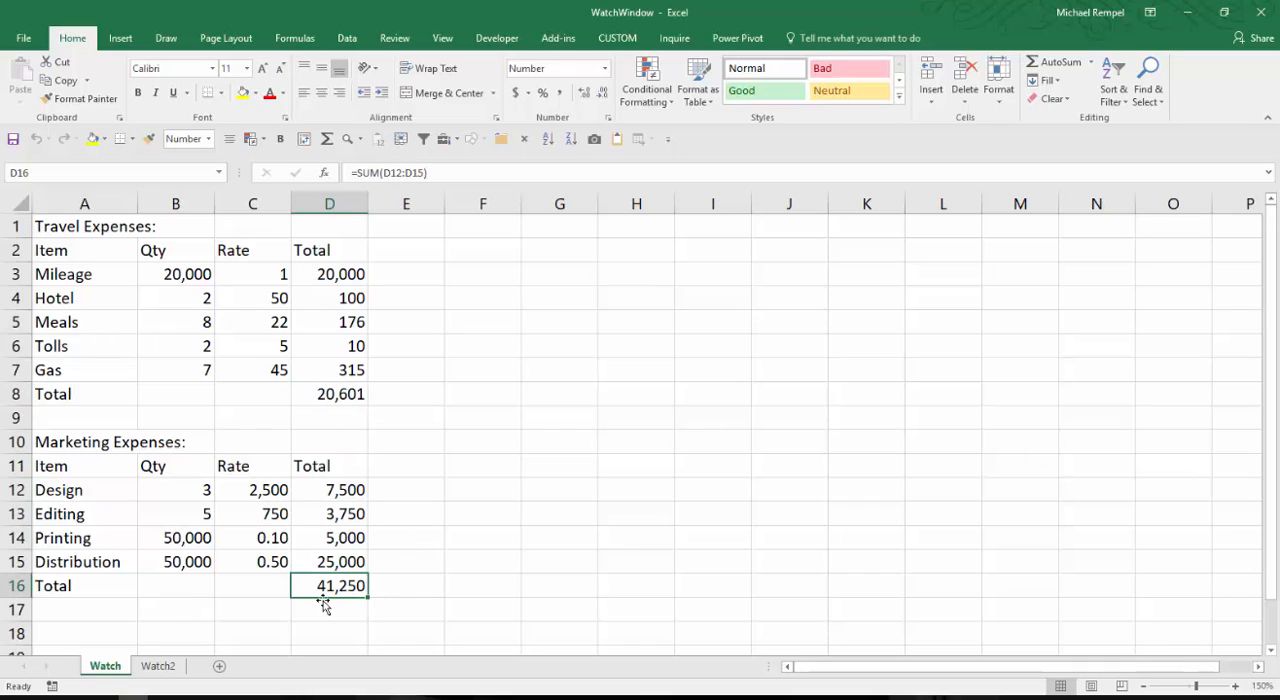
left_click(156, 664)
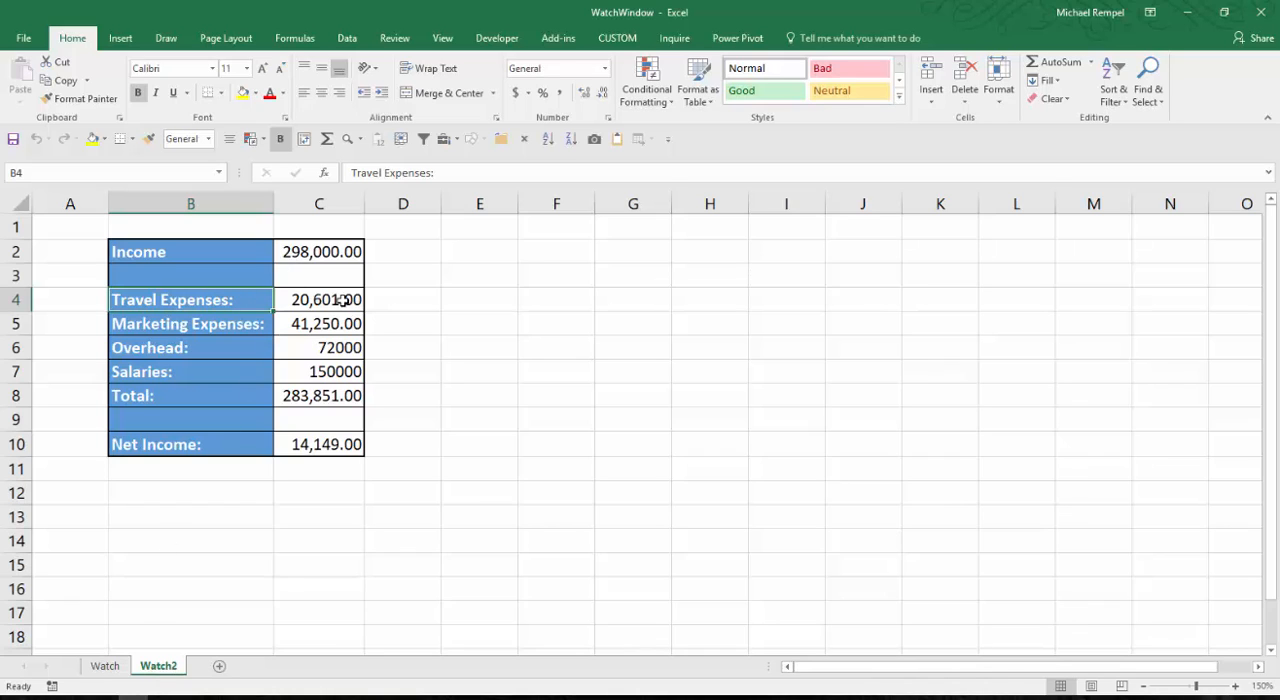
left_click(318, 324)
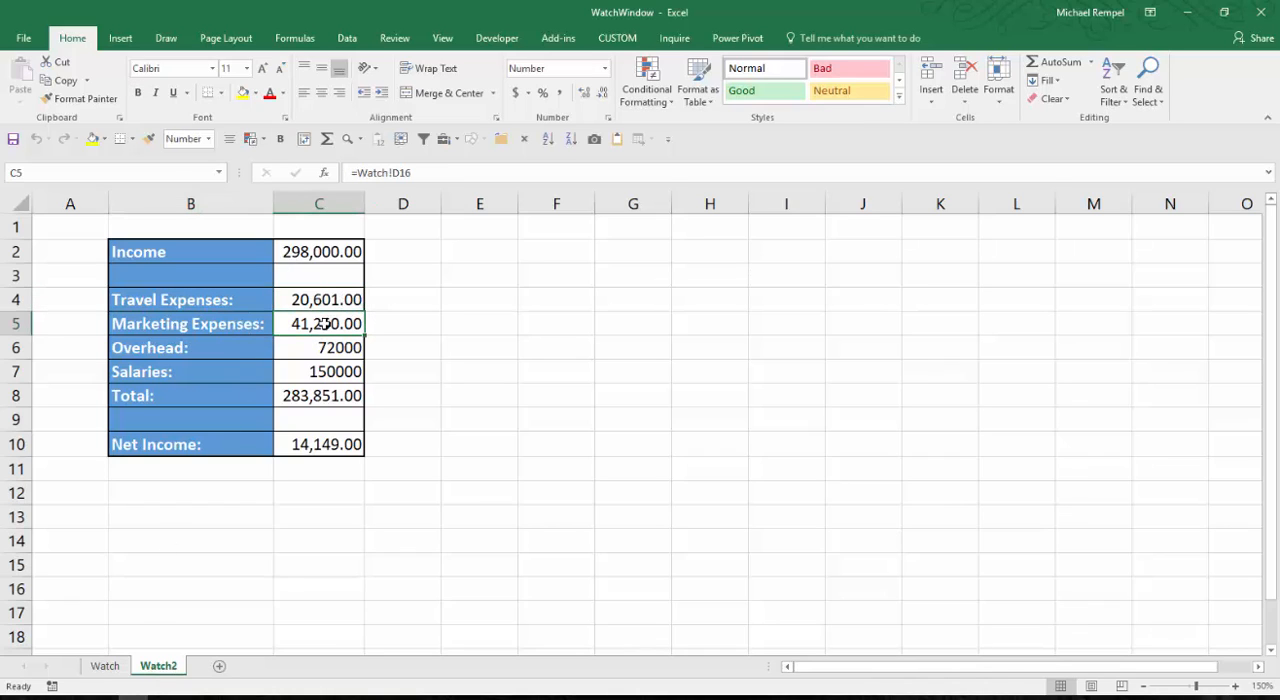
mouse_move(238, 322)
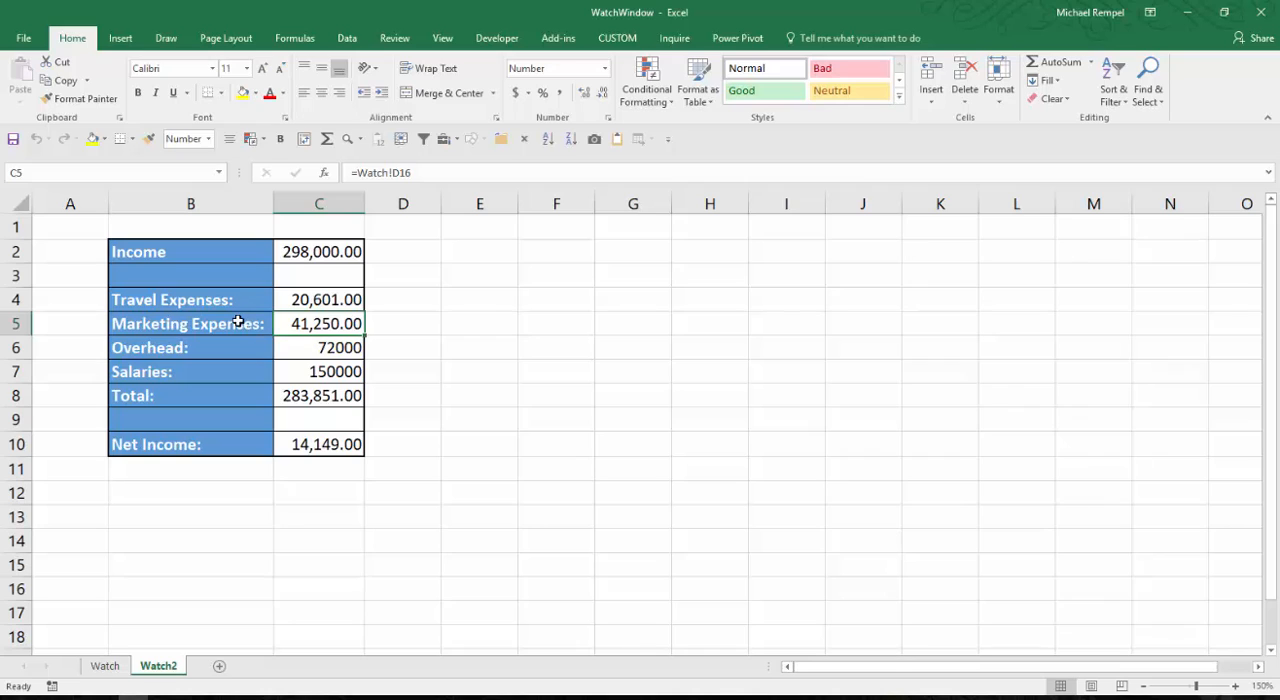
left_click(318, 396)
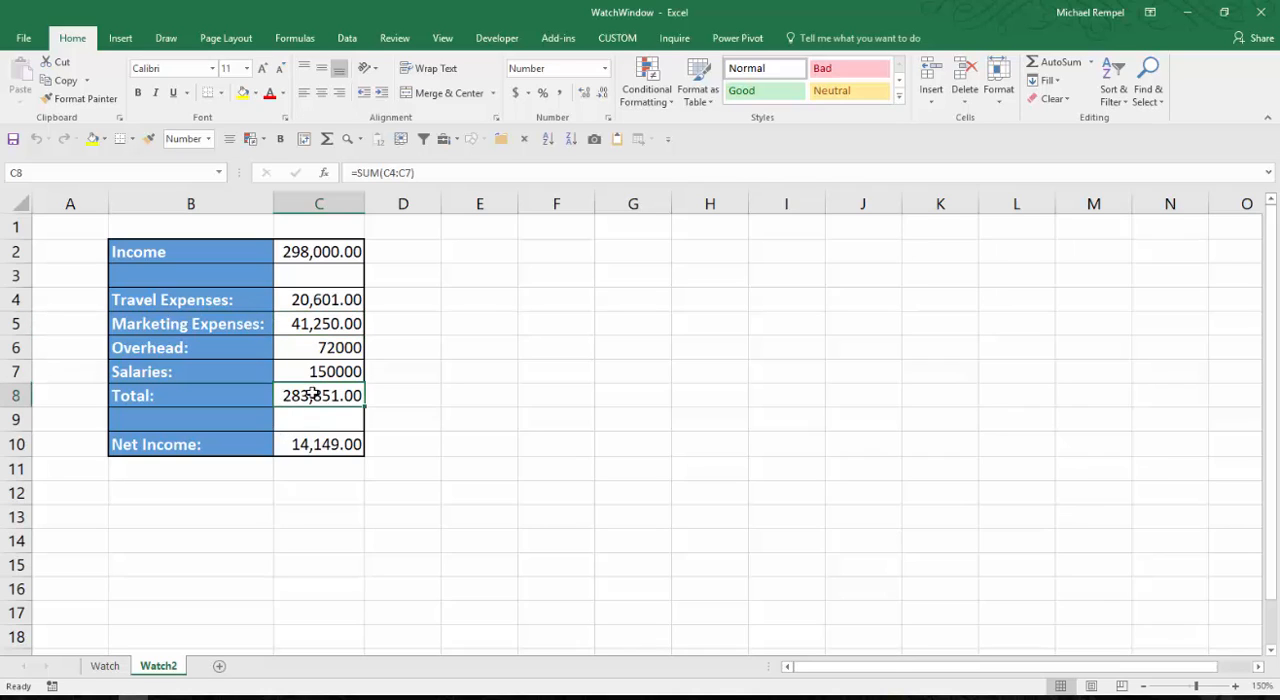
left_click(320, 444)
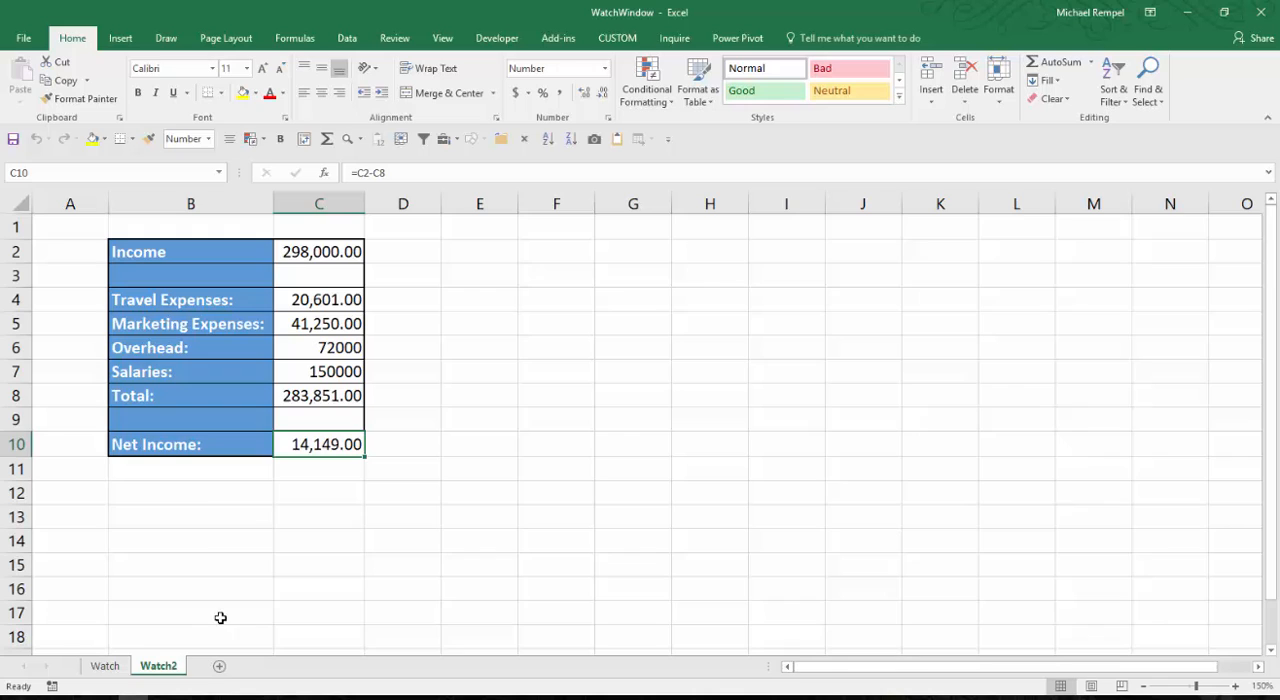
Set the Mileage quantity in B3 on the Watch sheet to 25,000.
left_click(104, 664)
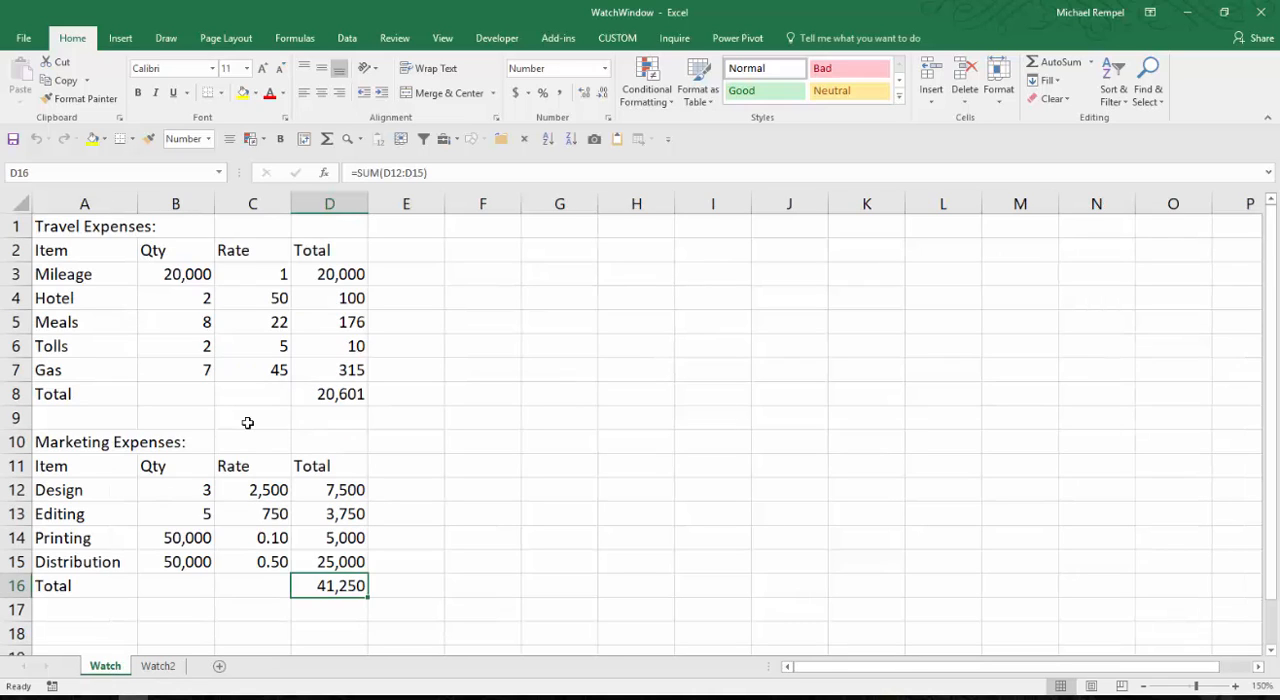
mouse_move(160, 408)
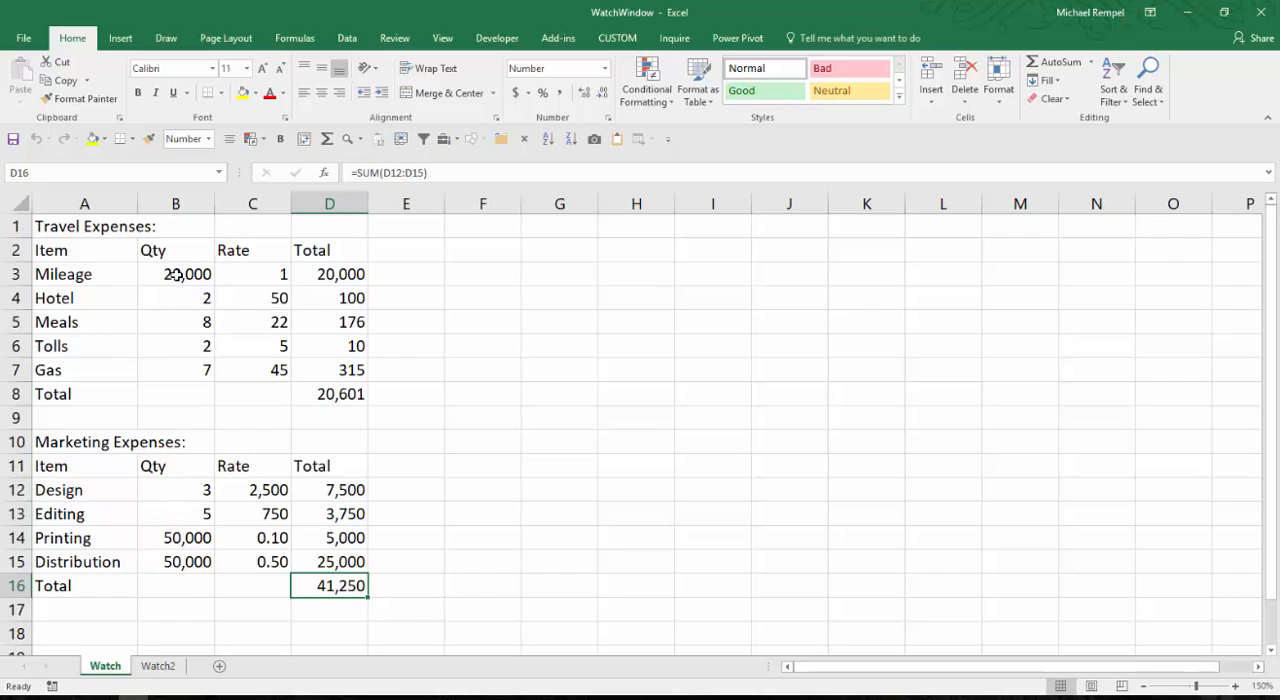
left_click(176, 272)
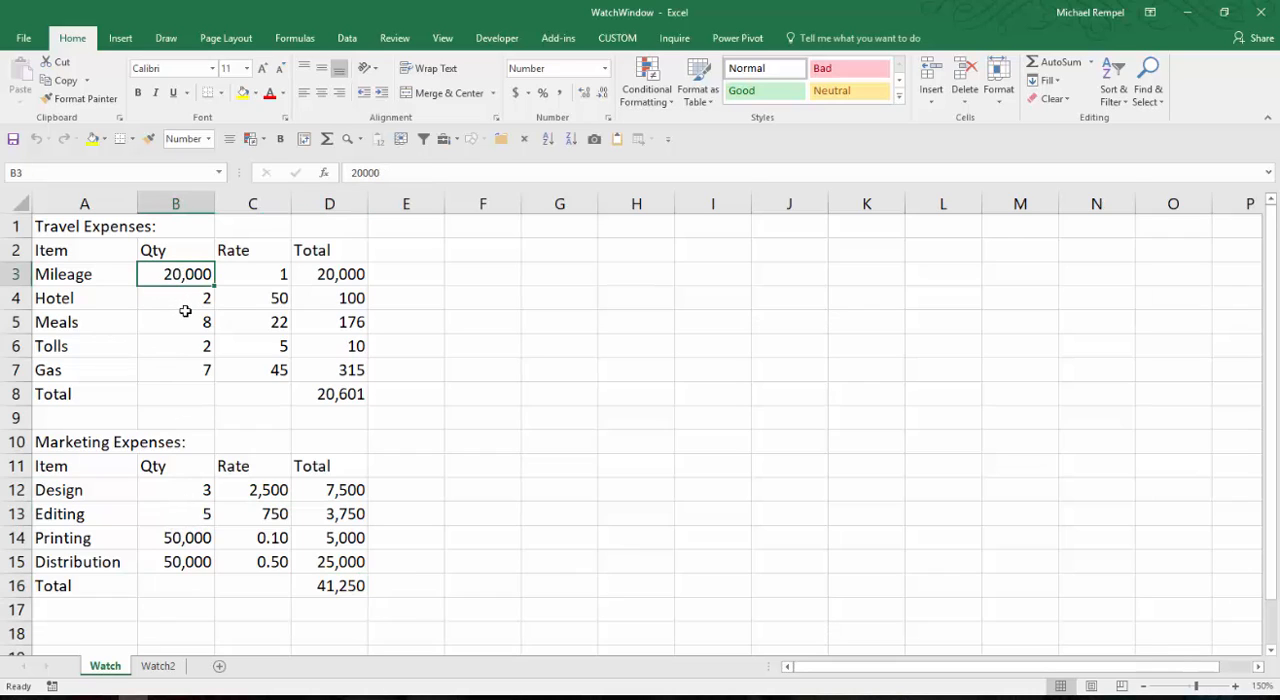
type("25")
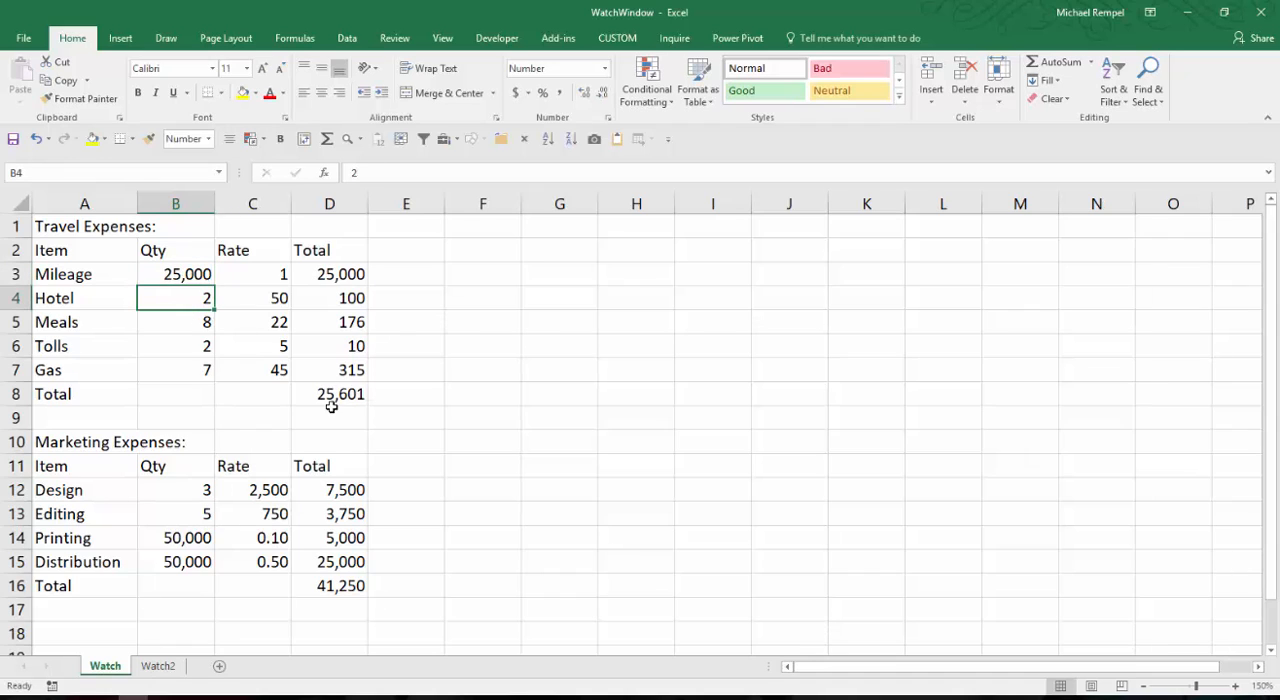
mouse_move(336, 414)
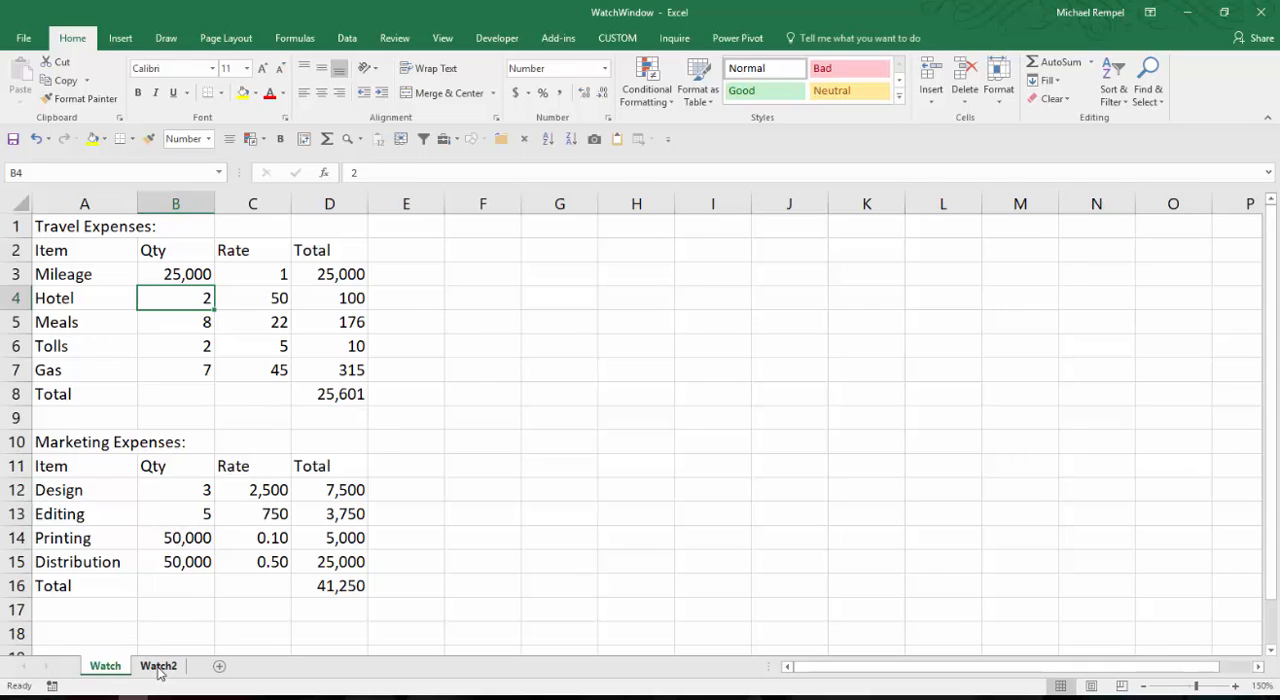
Check Watch2's updated Travel Expenses 25,601 and Net Income 9,149, then return to Watch.
left_click(158, 664)
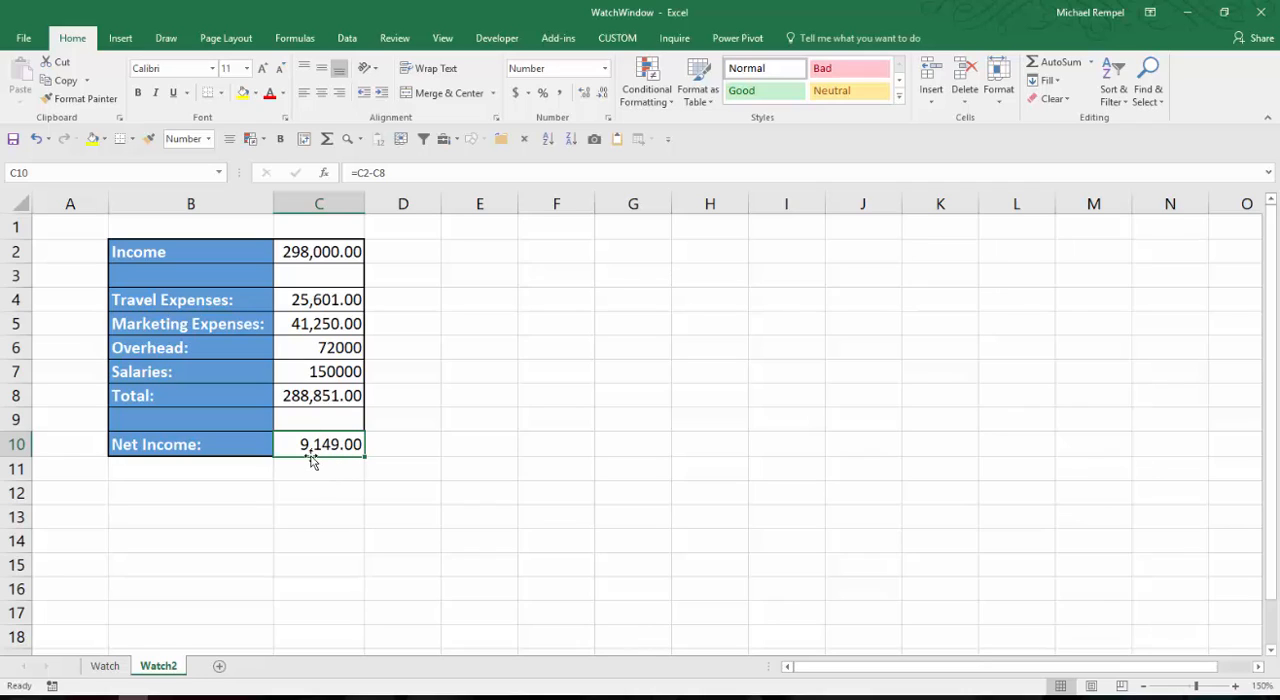
mouse_move(302, 468)
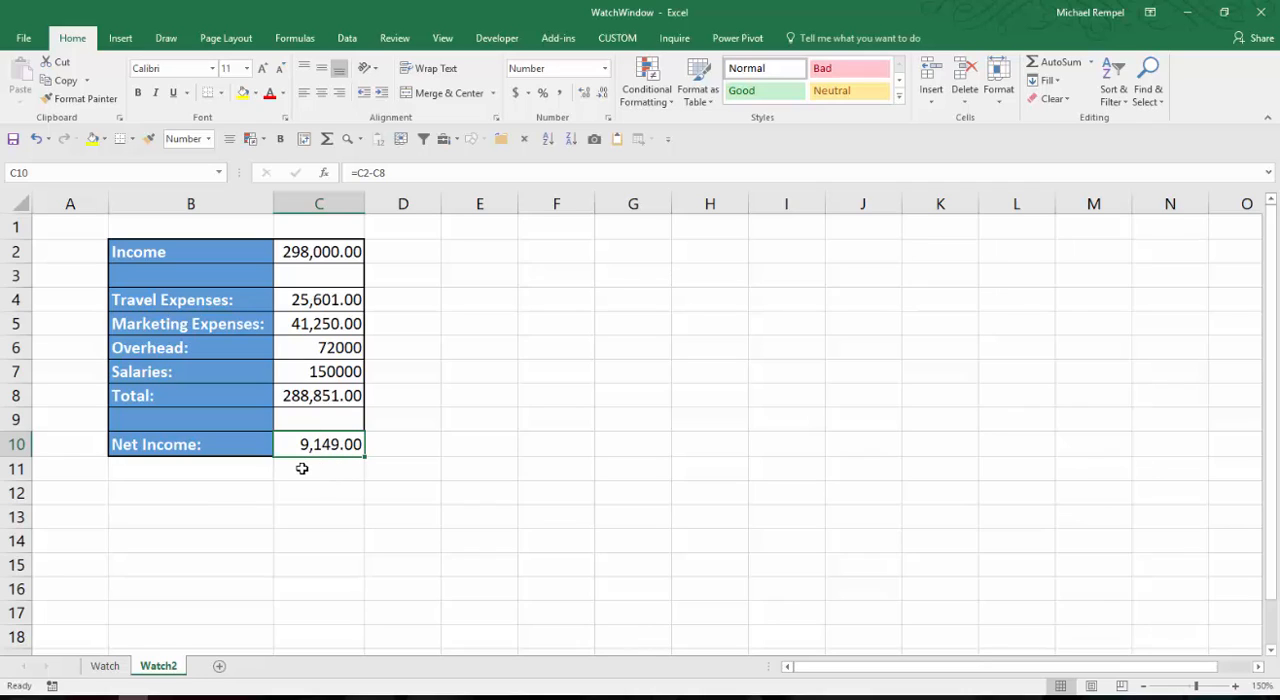
mouse_move(324, 516)
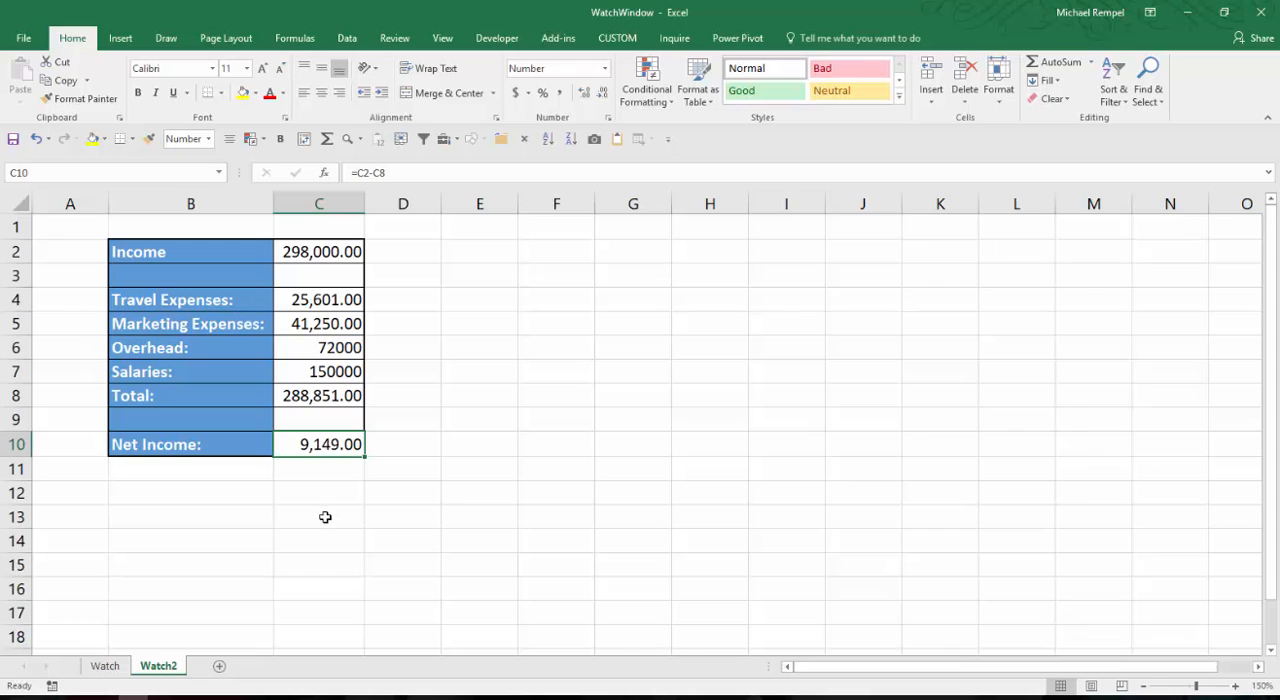
left_click(104, 664)
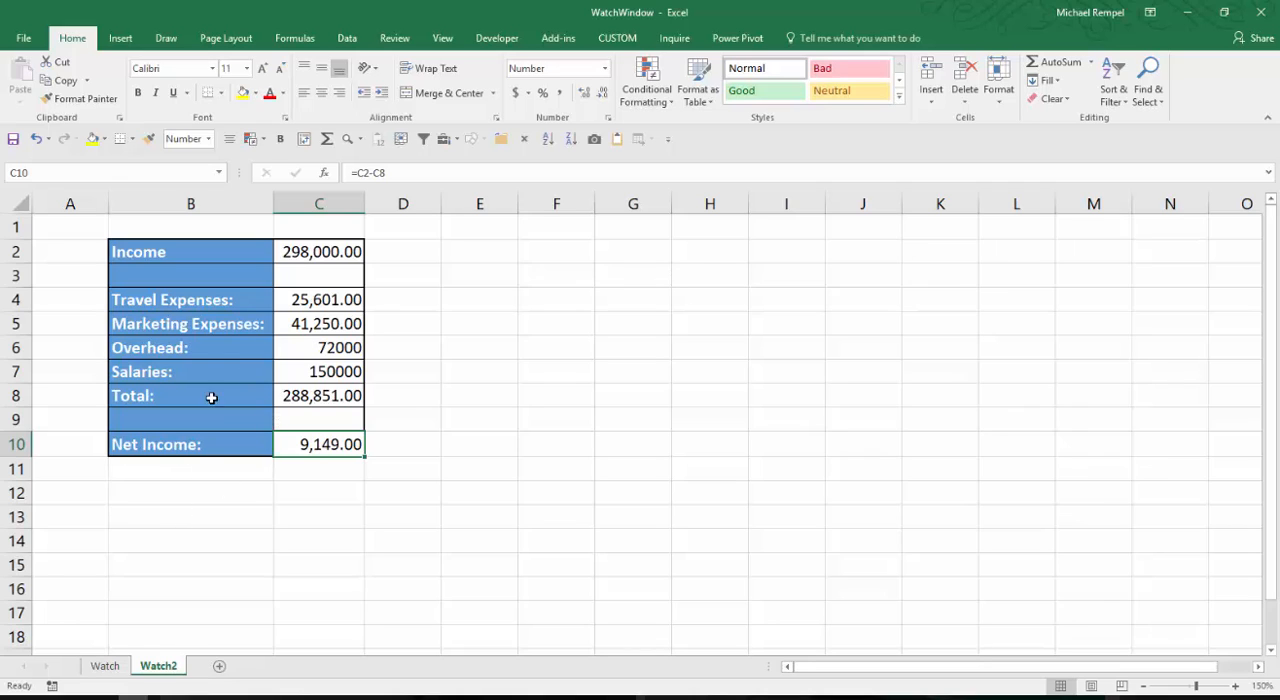
mouse_move(184, 624)
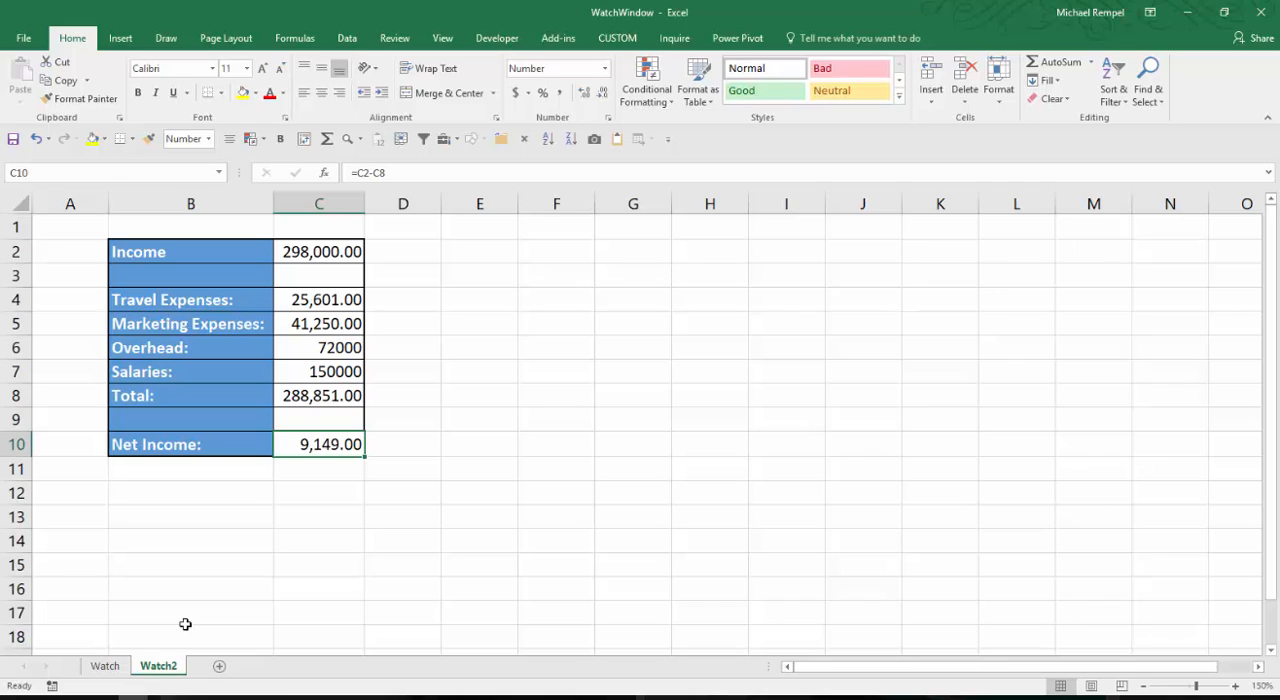
mouse_move(208, 470)
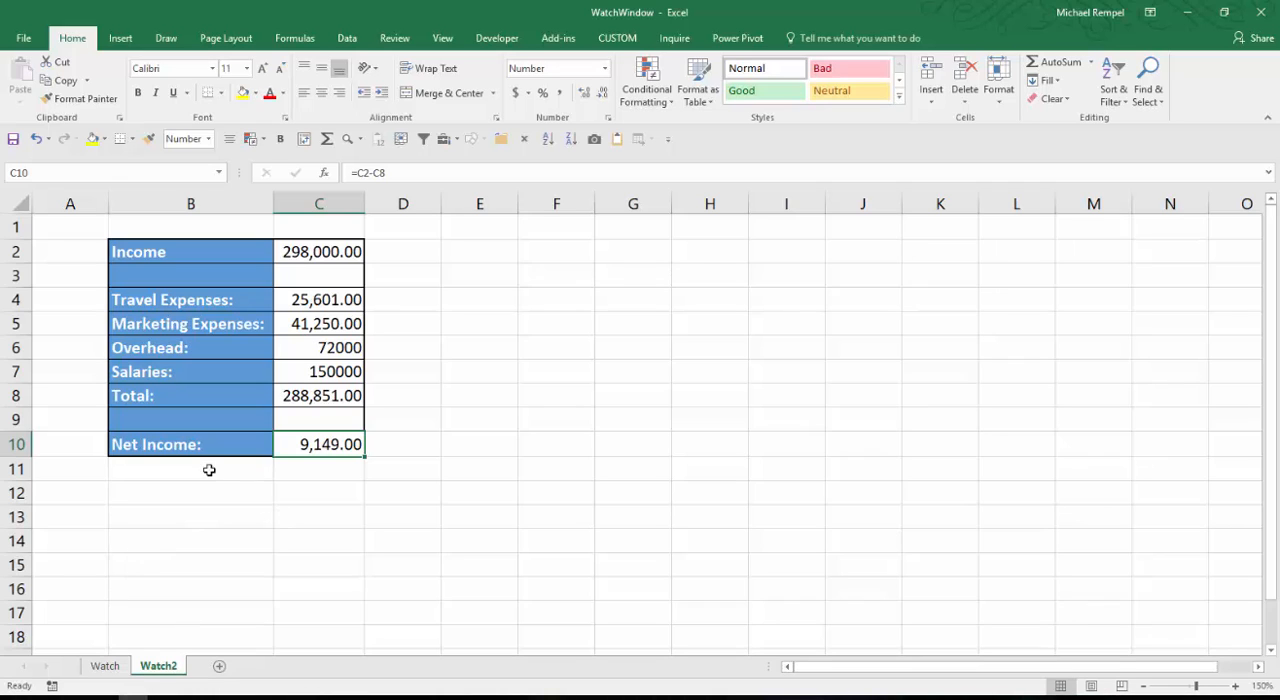
Undo the Mileage change so it reverts to 20,000 and travel expenses to 20,601.
left_click(104, 664)
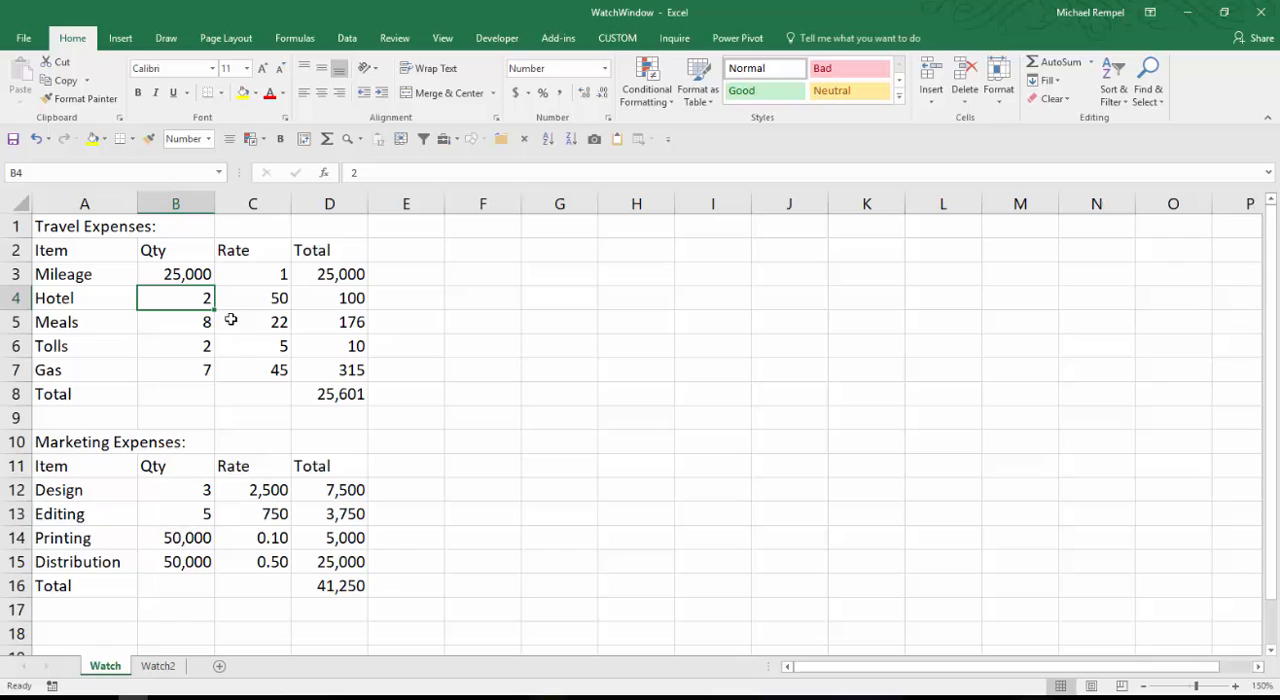
mouse_move(300, 332)
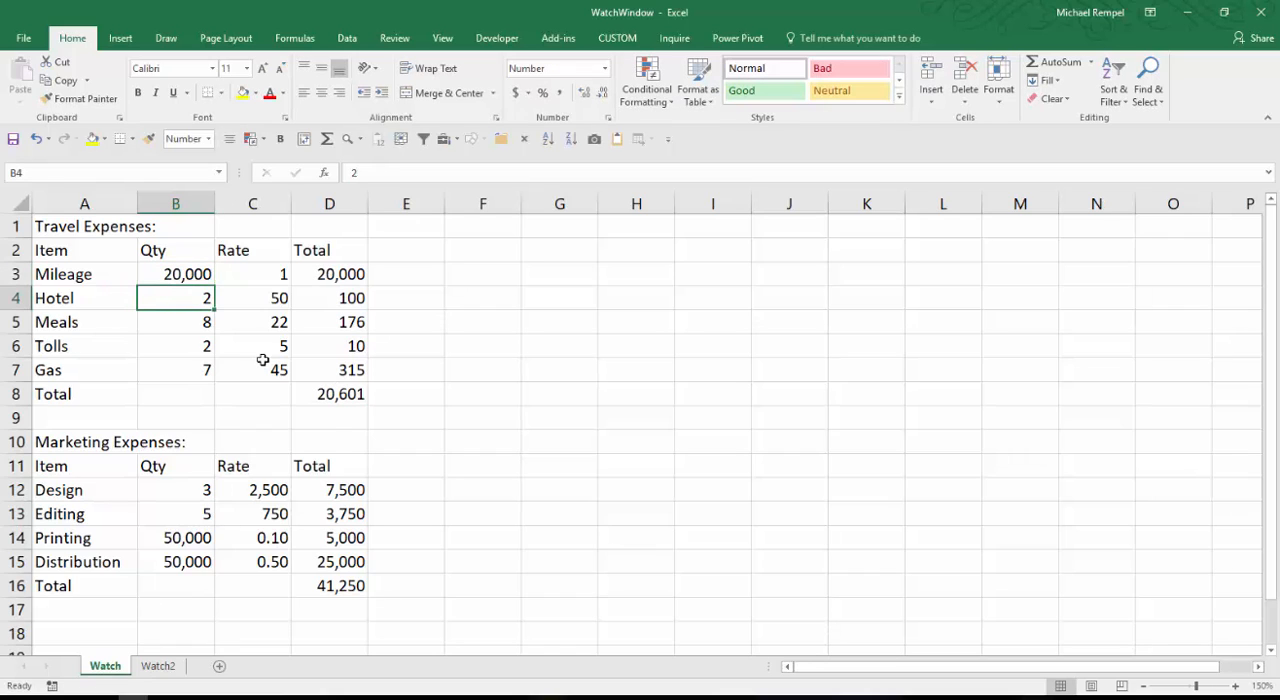
left_click(158, 664)
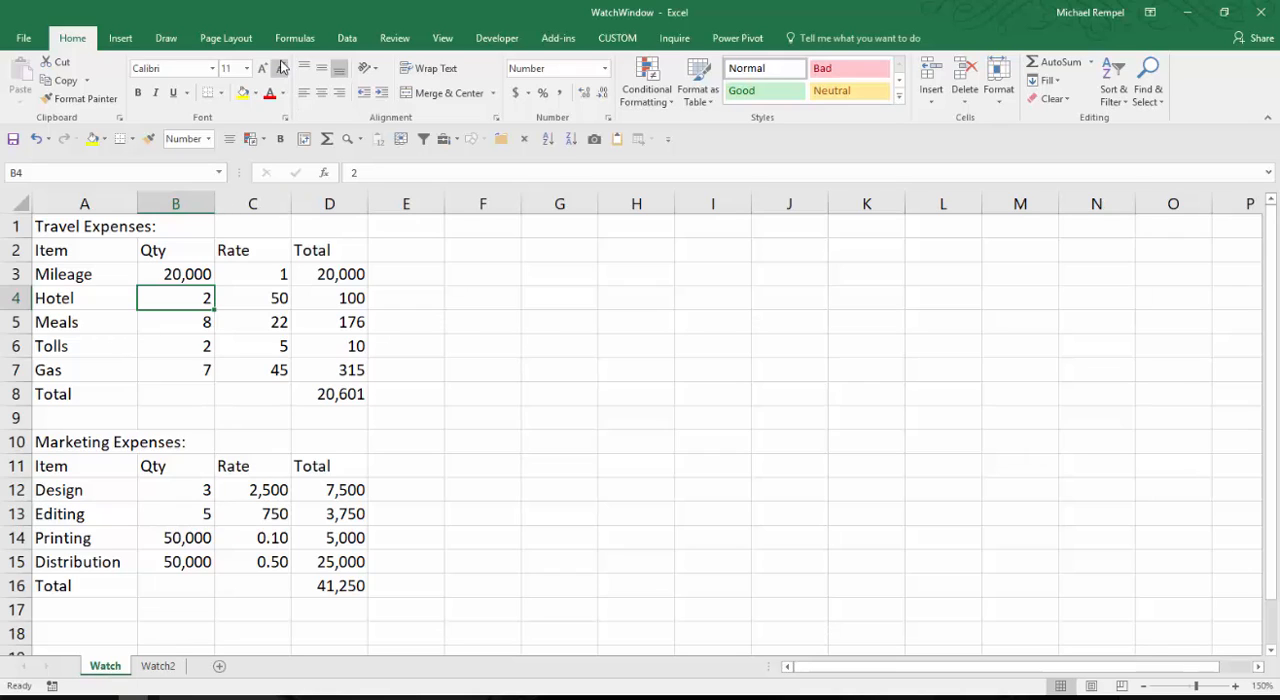
Show the Watch Window from the Formulas auditing tools and move it aside.
left_click(294, 38)
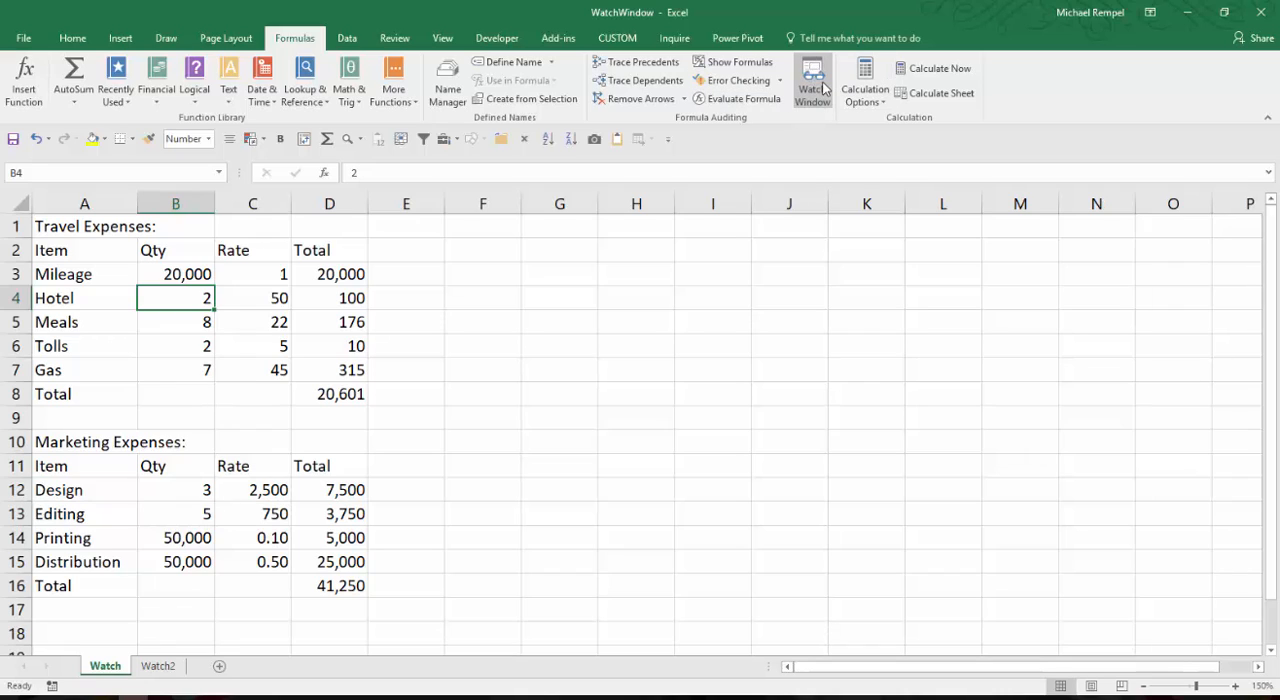
mouse_move(820, 84)
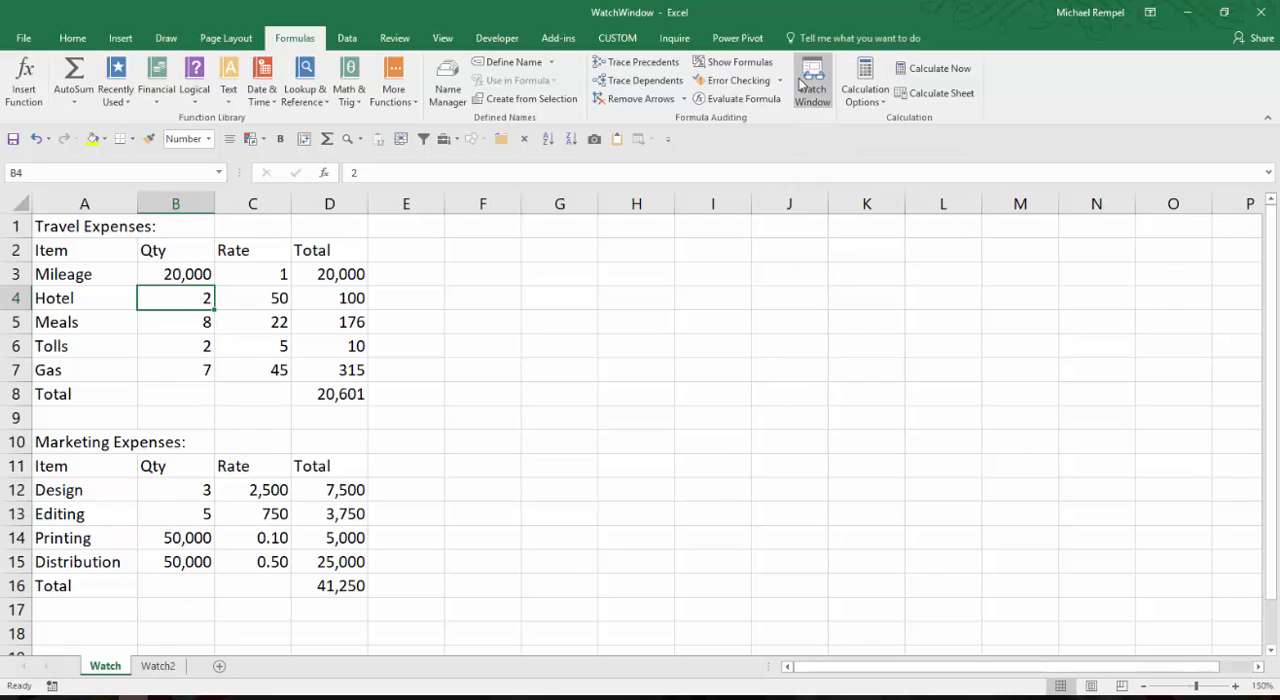
left_click(812, 80)
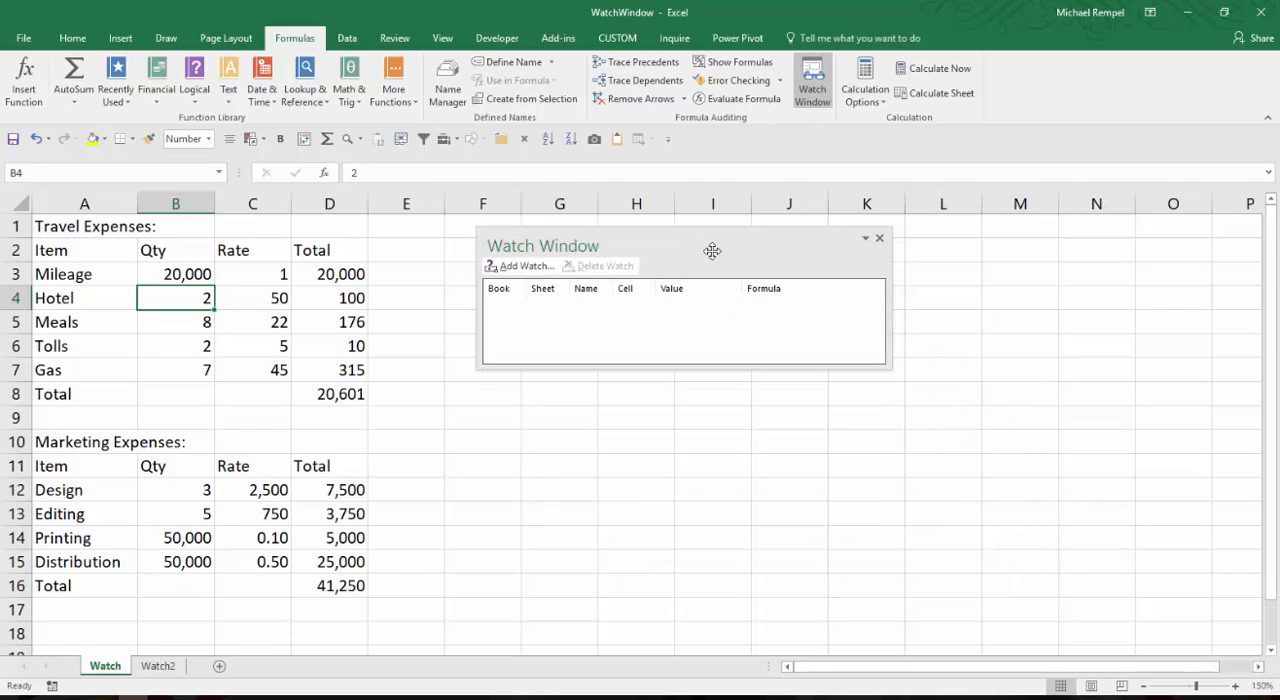
left_click_drag(712, 244, 742, 260)
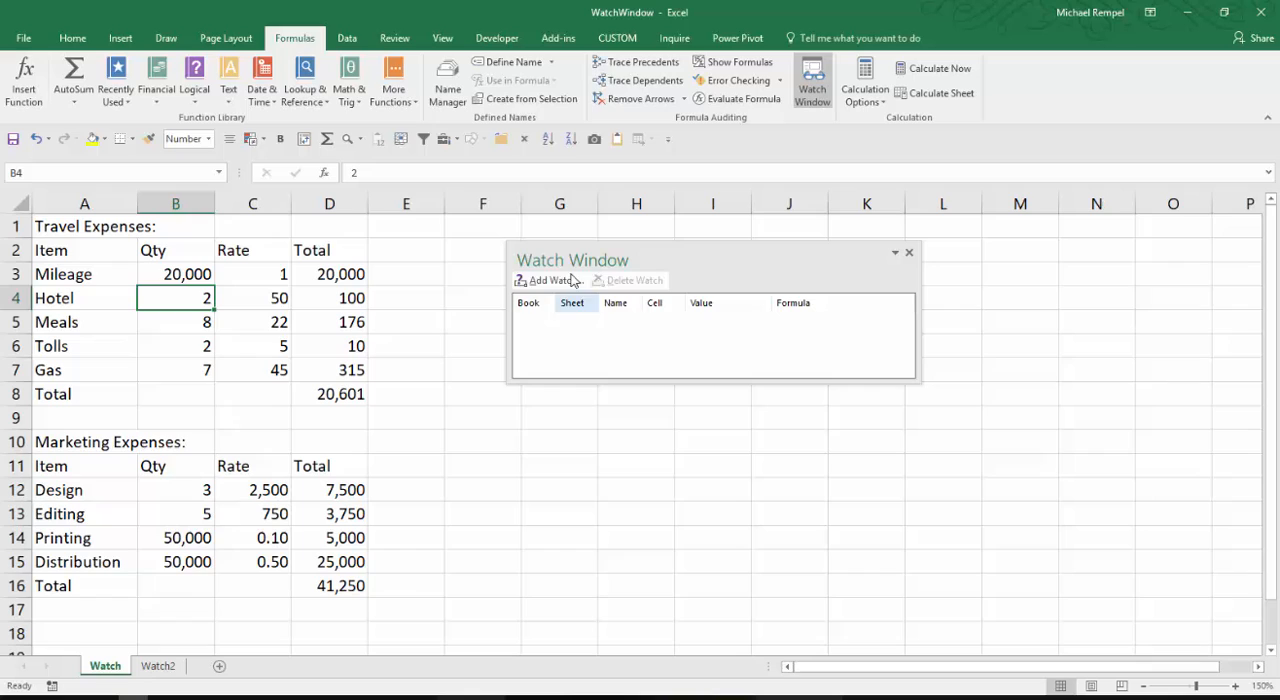
mouse_move(636, 290)
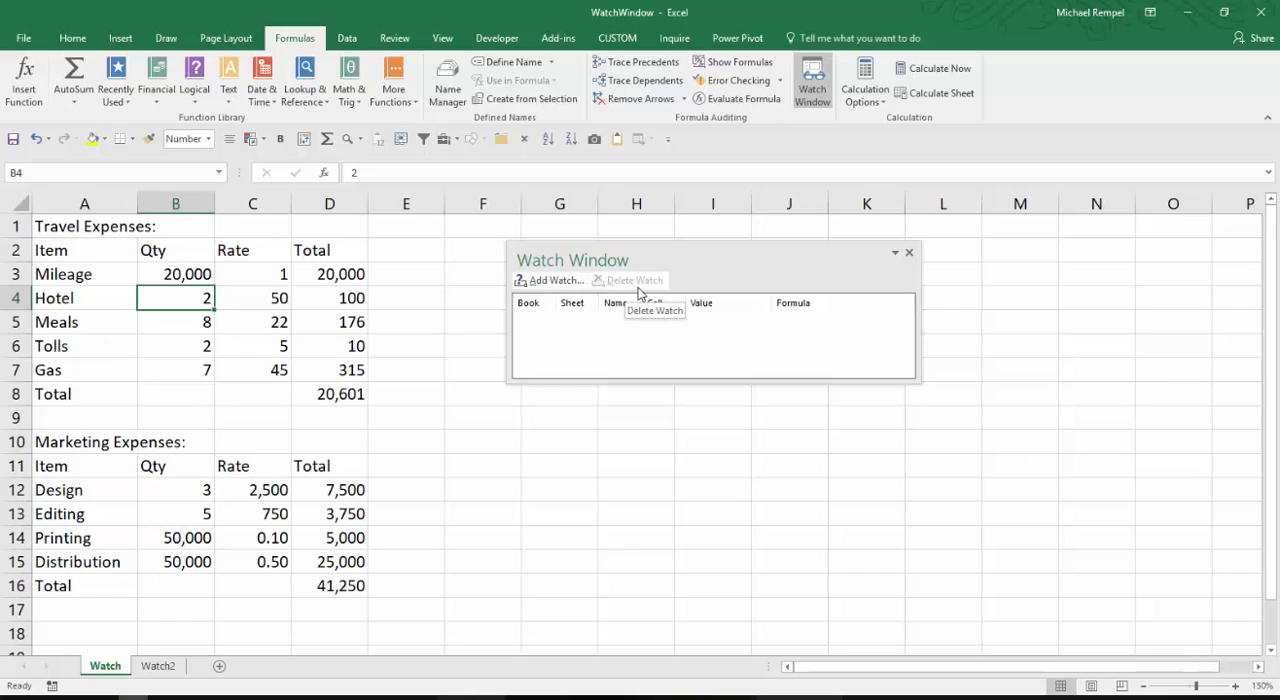
mouse_move(648, 356)
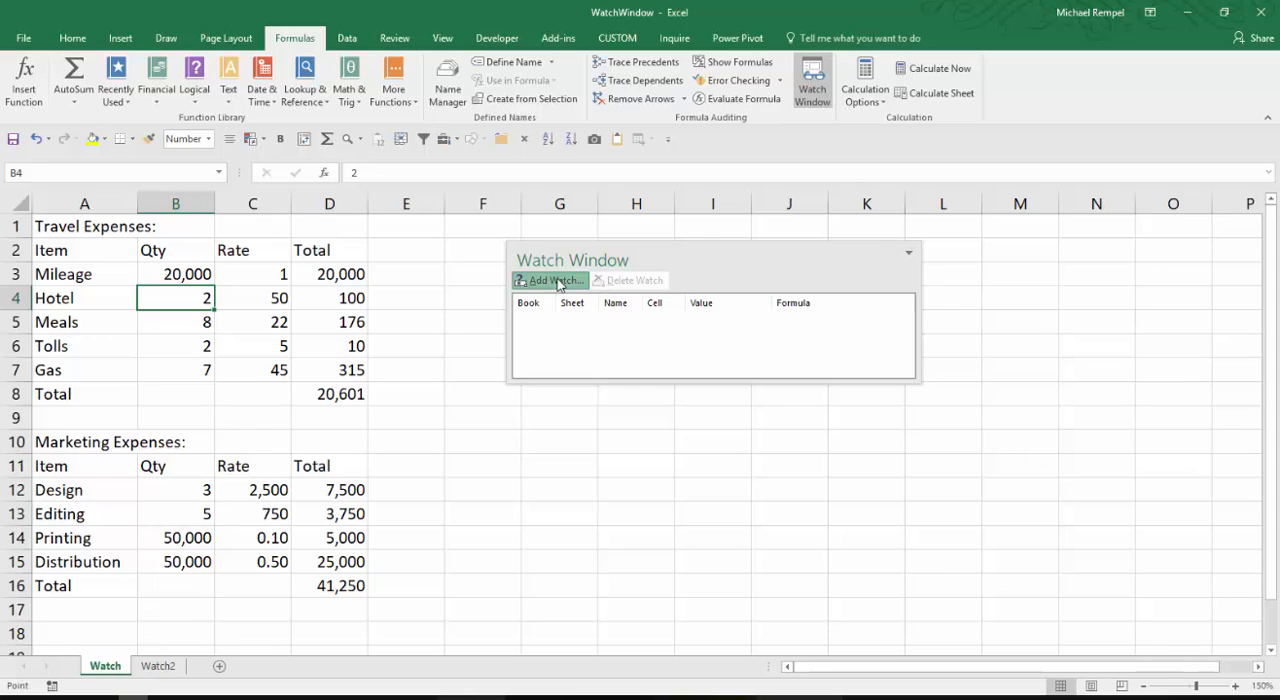
Begin a new watch referencing the Net Income cell C10 on Watch2.
left_click(548, 280)
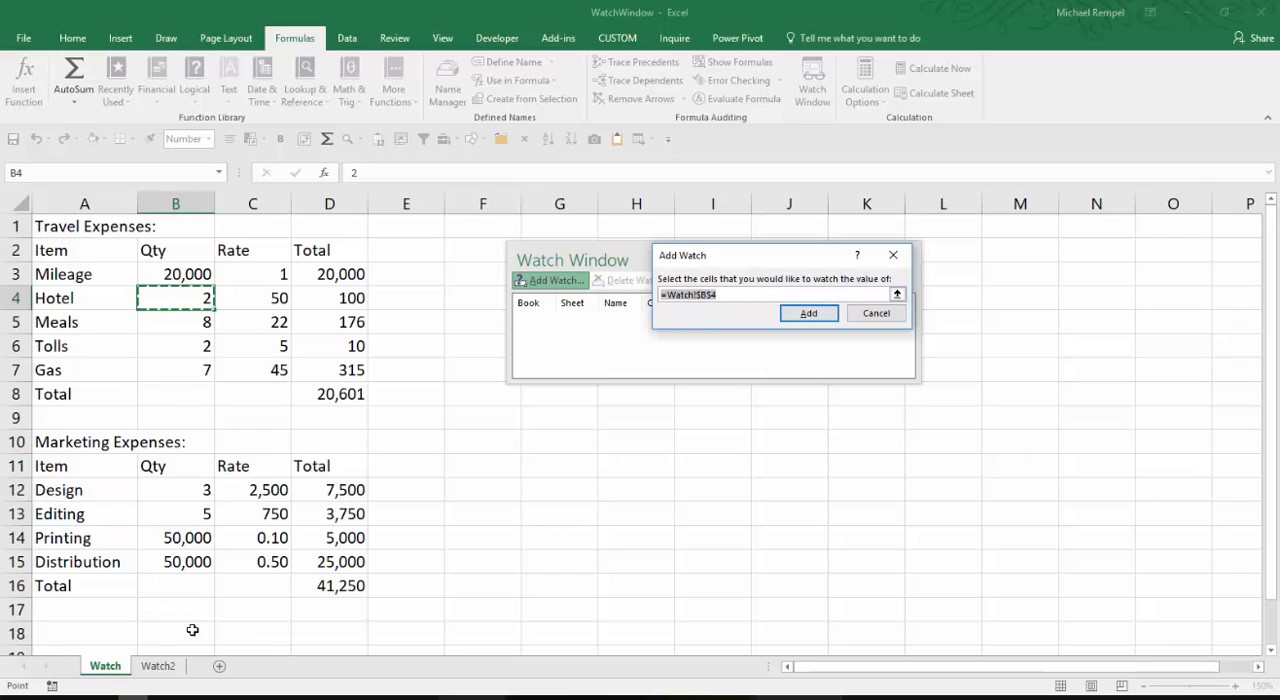
left_click(158, 664)
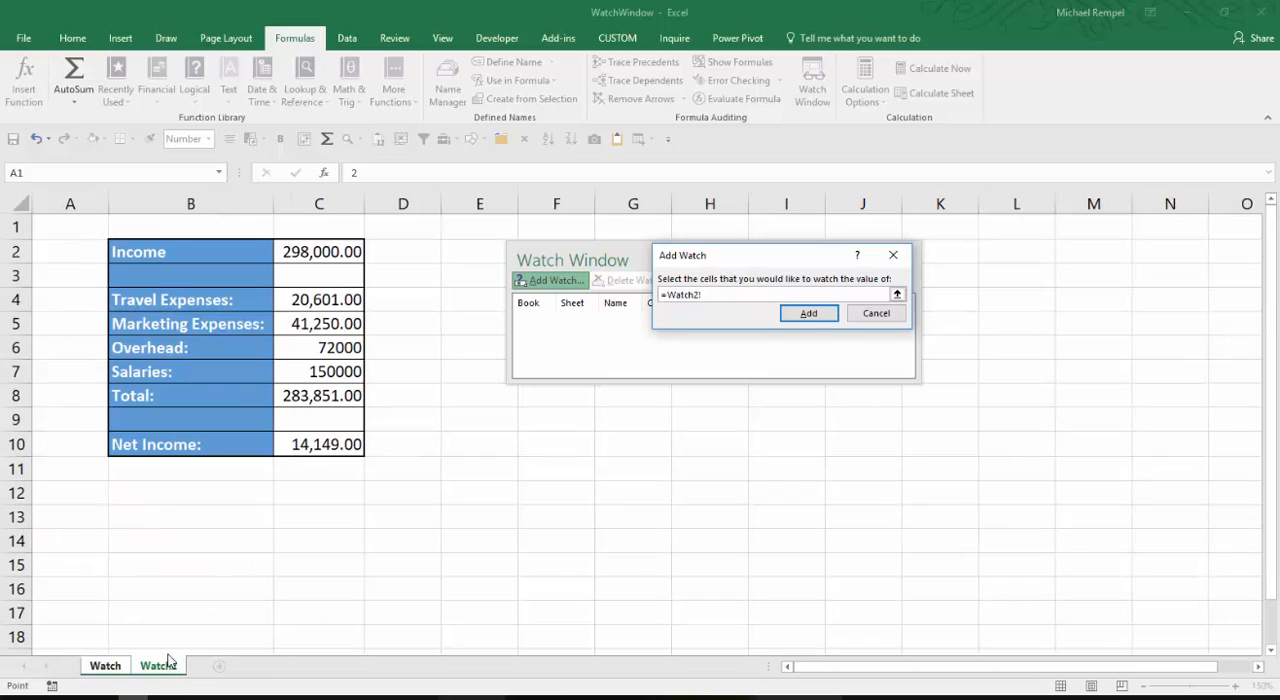
left_click(320, 444)
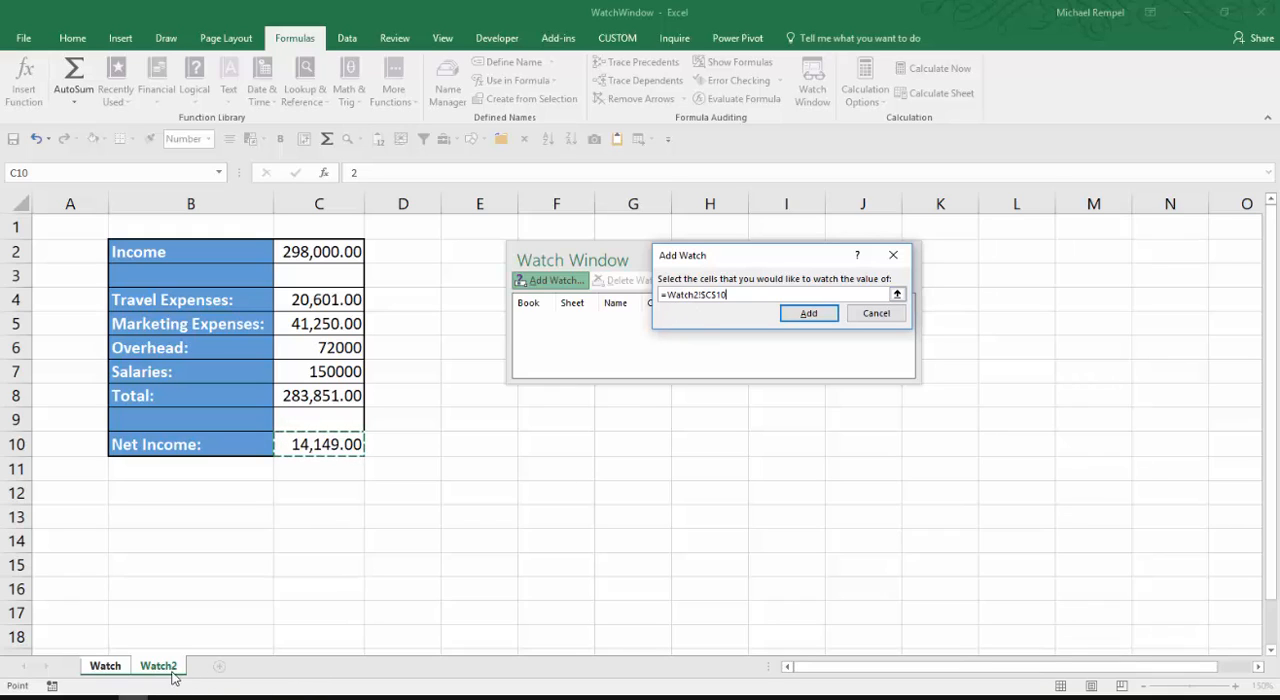
mouse_move(718, 308)
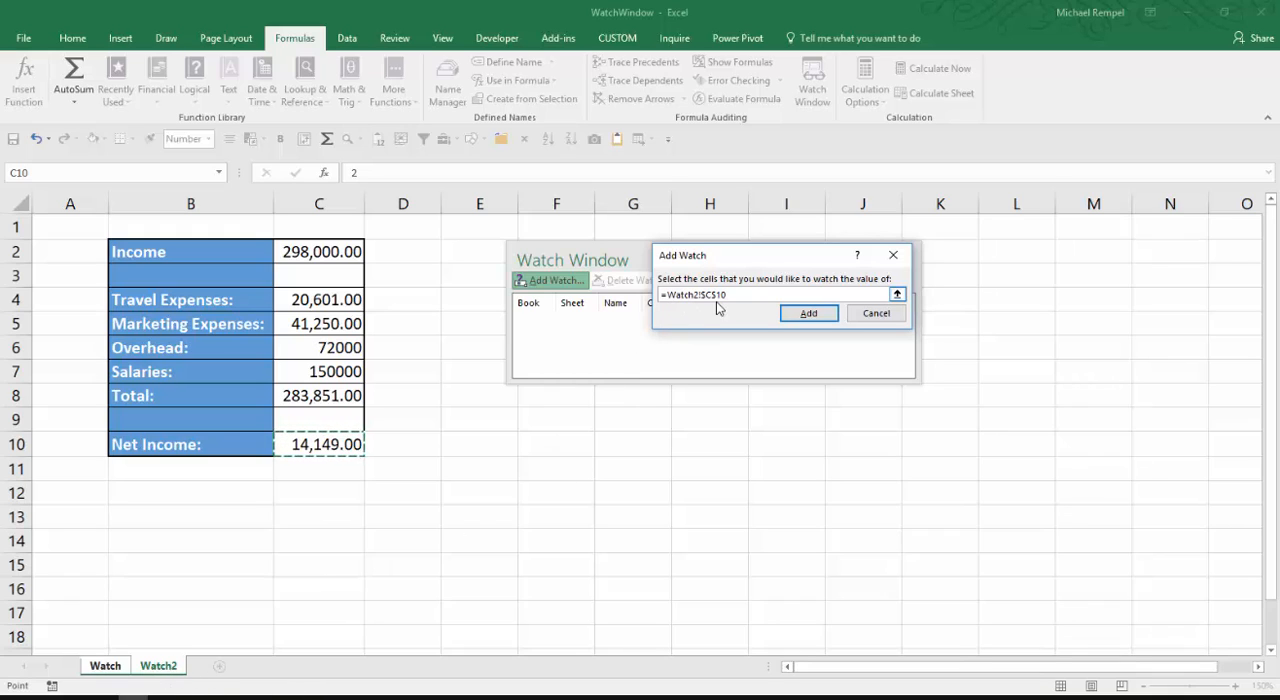
mouse_move(808, 312)
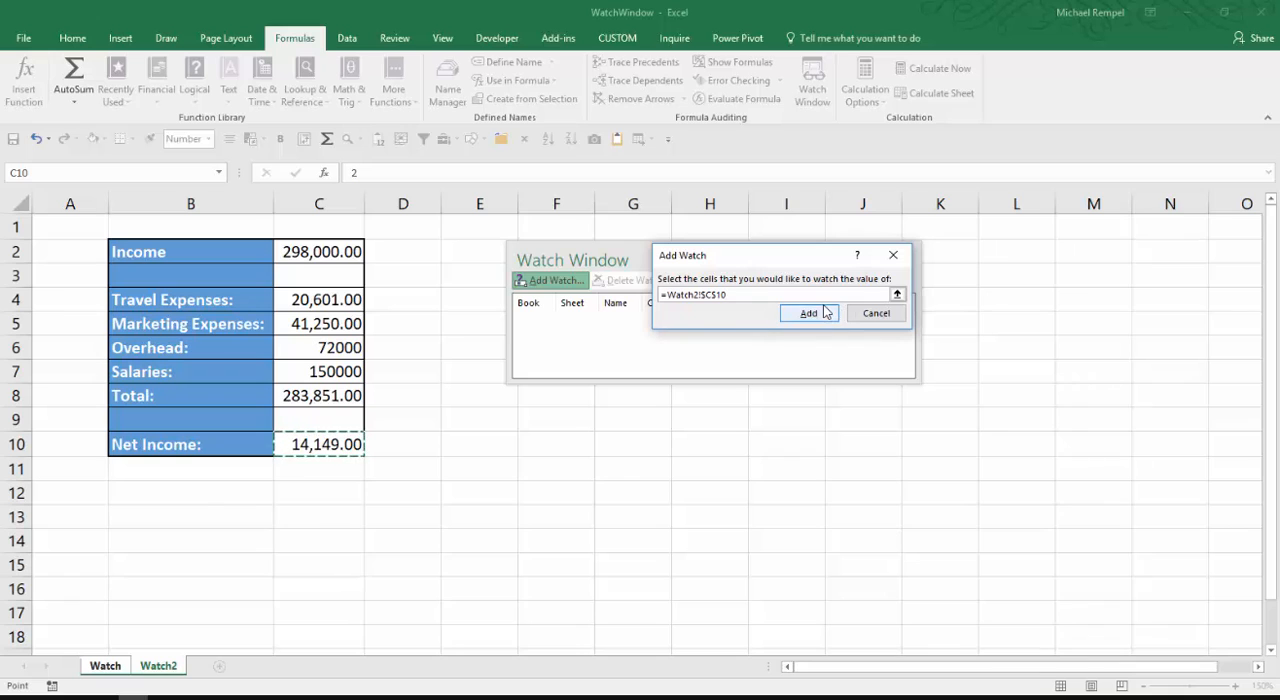
Add the Net Income watch, then set Mileage to 25,000 so it reads 9,149.00.
left_click(808, 312)
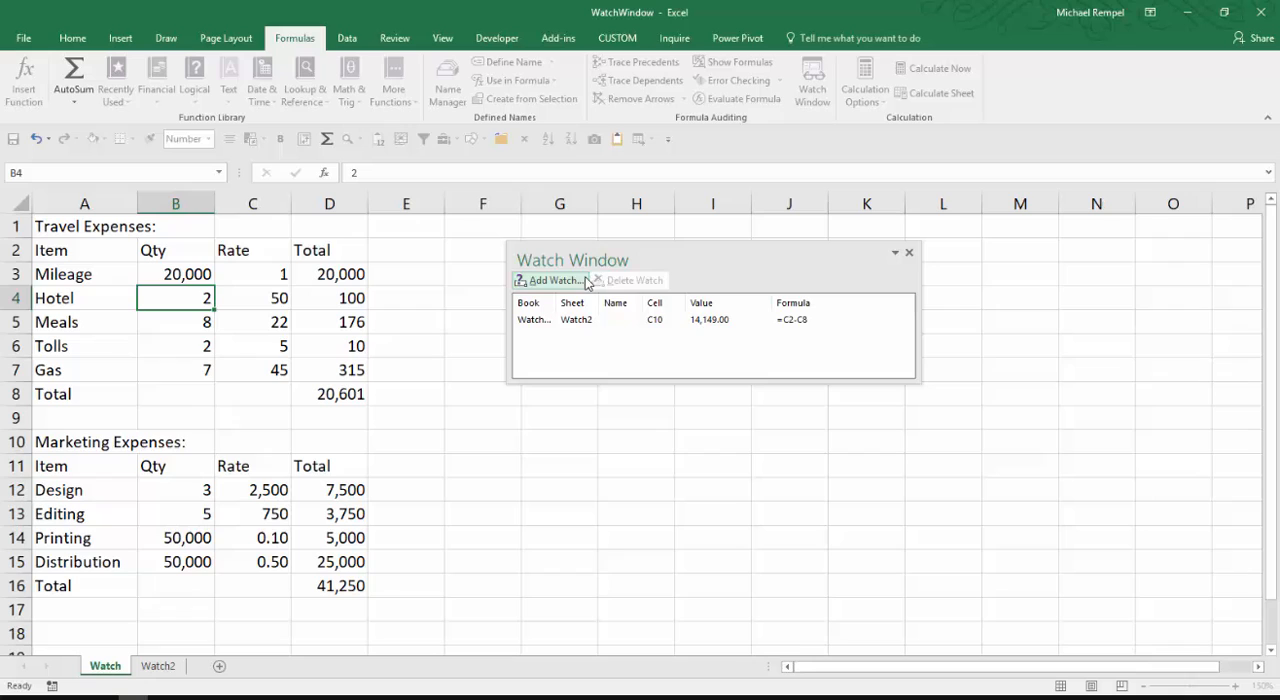
mouse_move(640, 348)
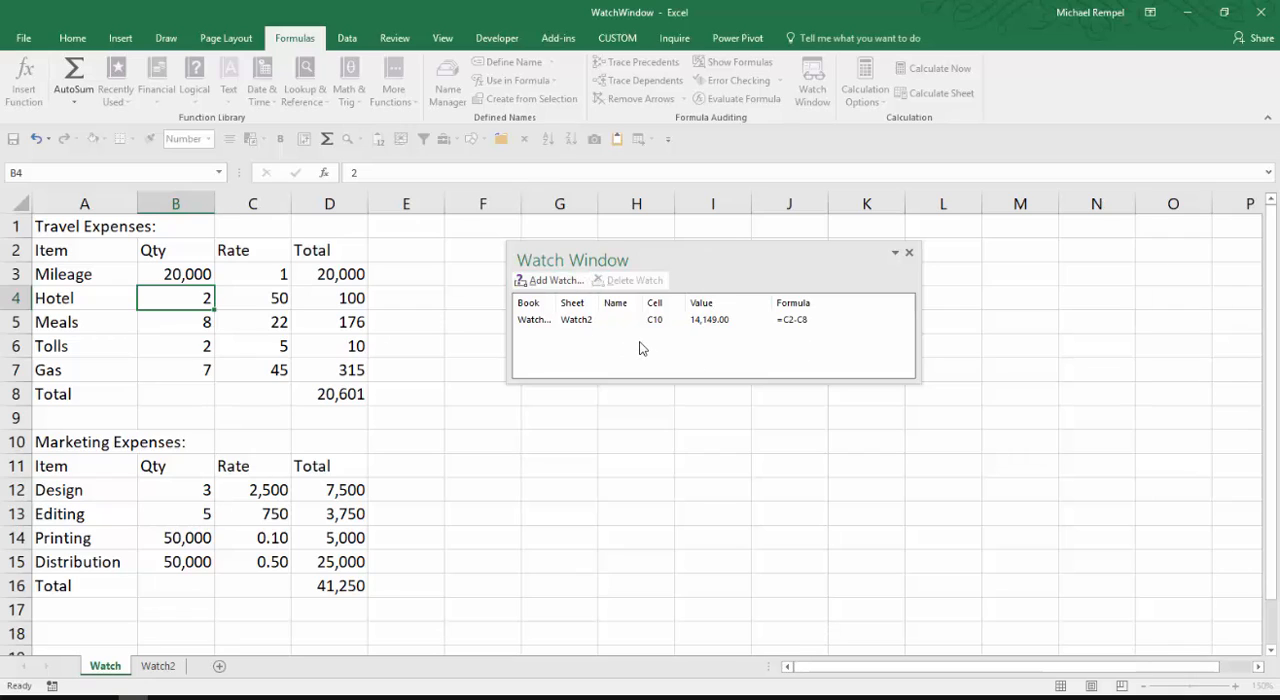
mouse_move(558, 300)
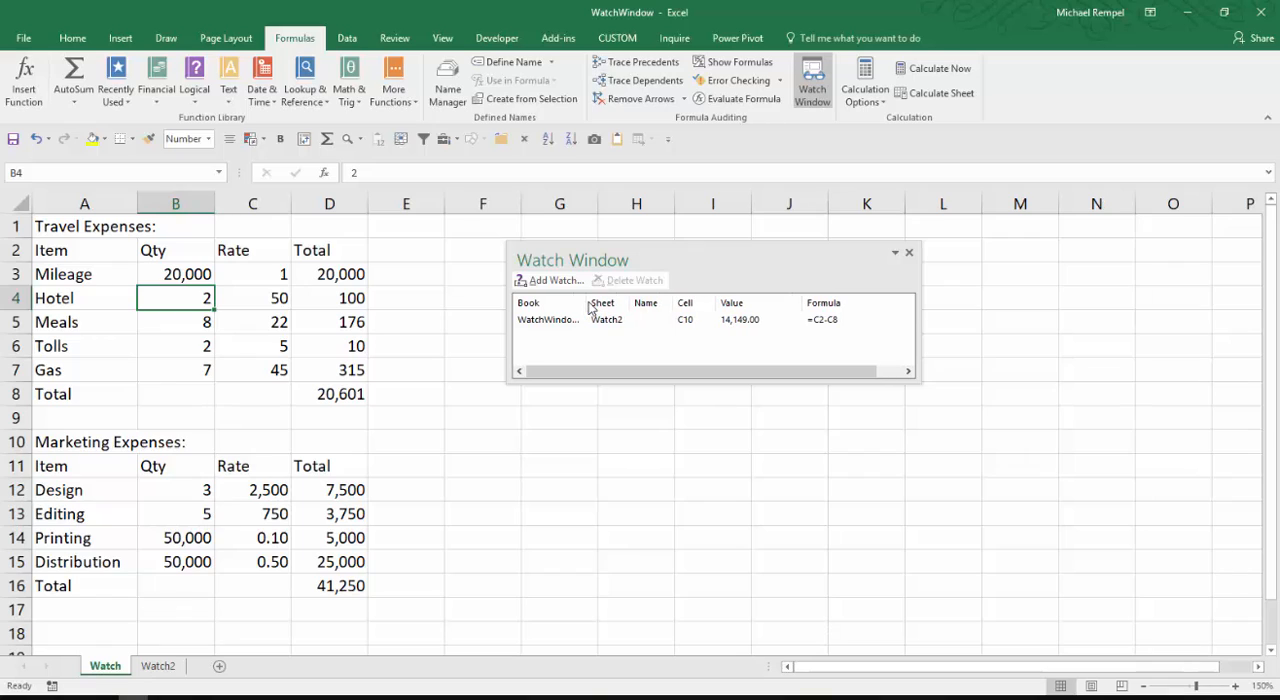
mouse_move(612, 326)
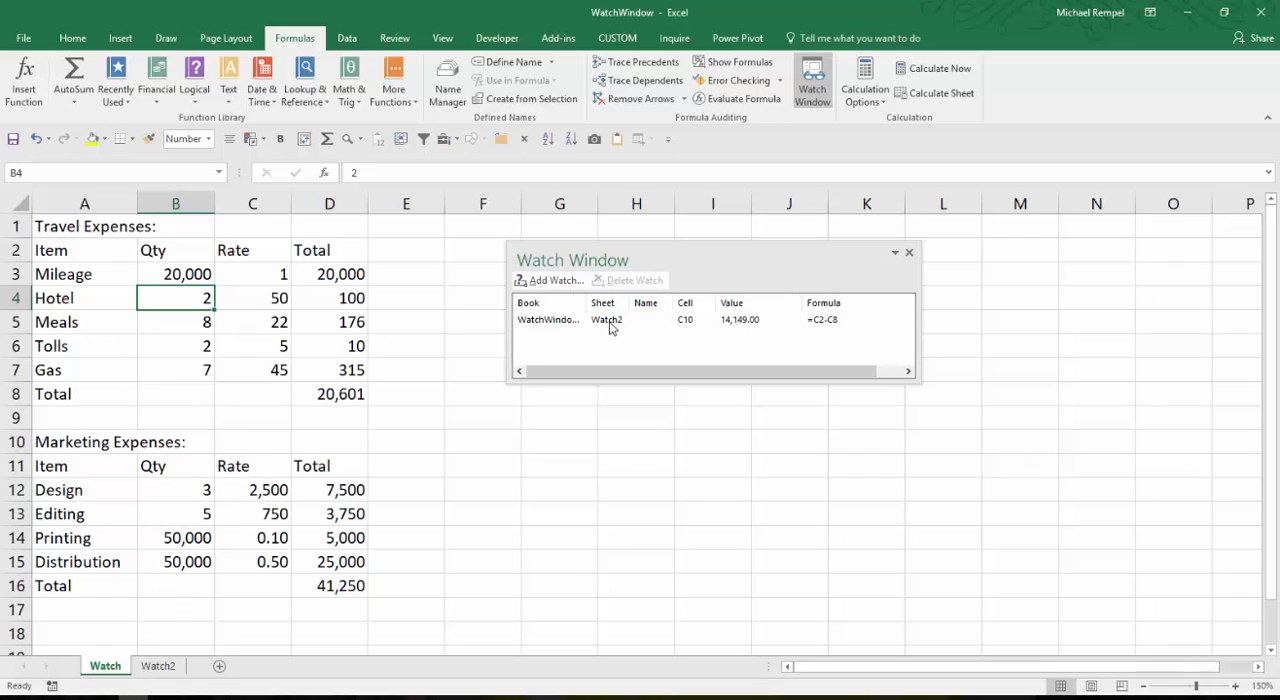
mouse_move(756, 330)
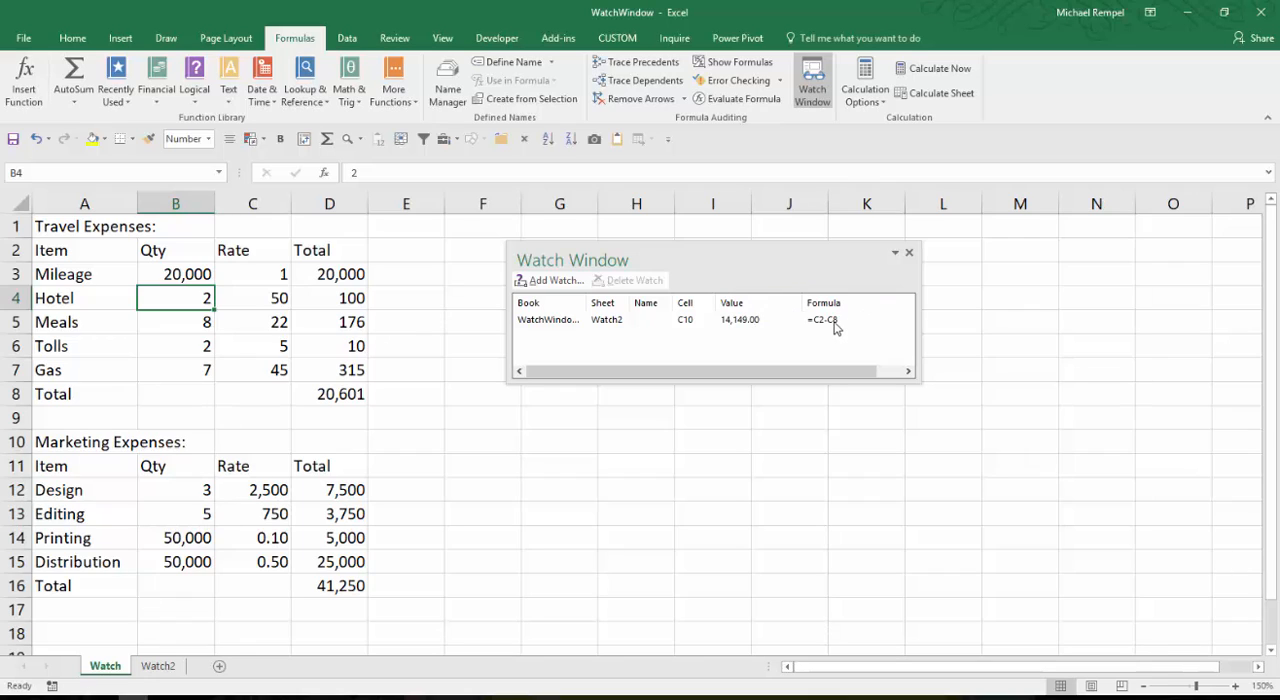
mouse_move(800, 356)
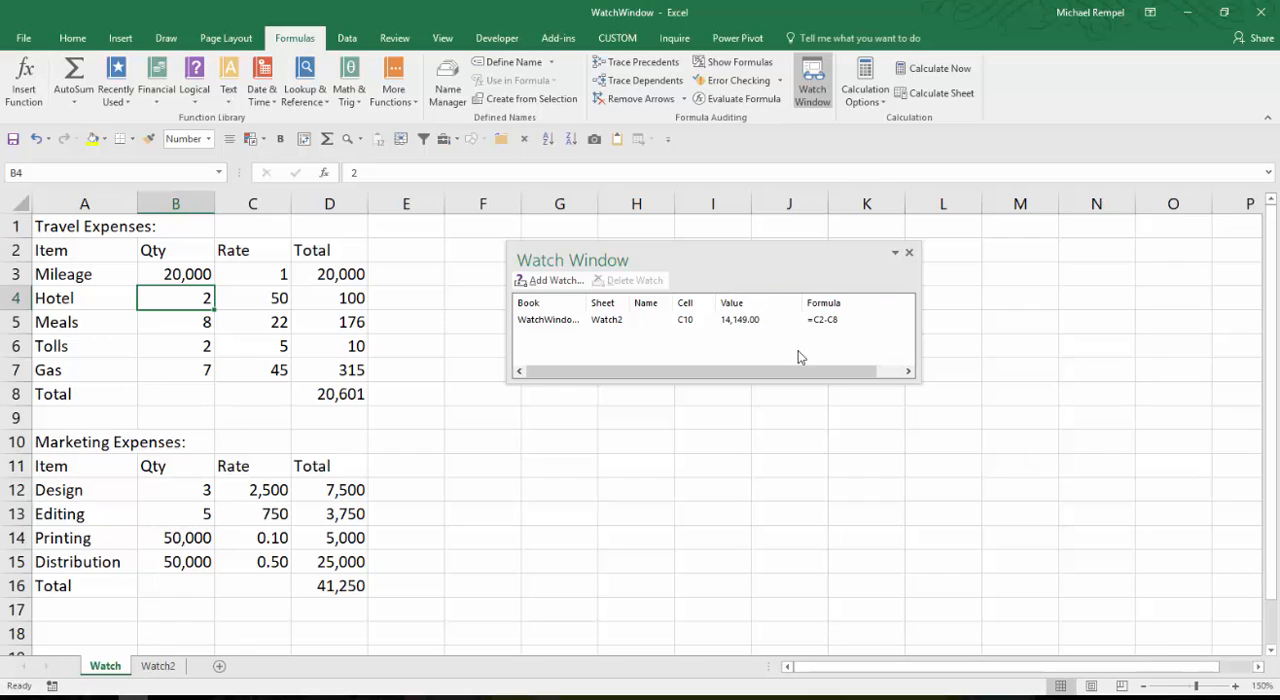
left_click(186, 272)
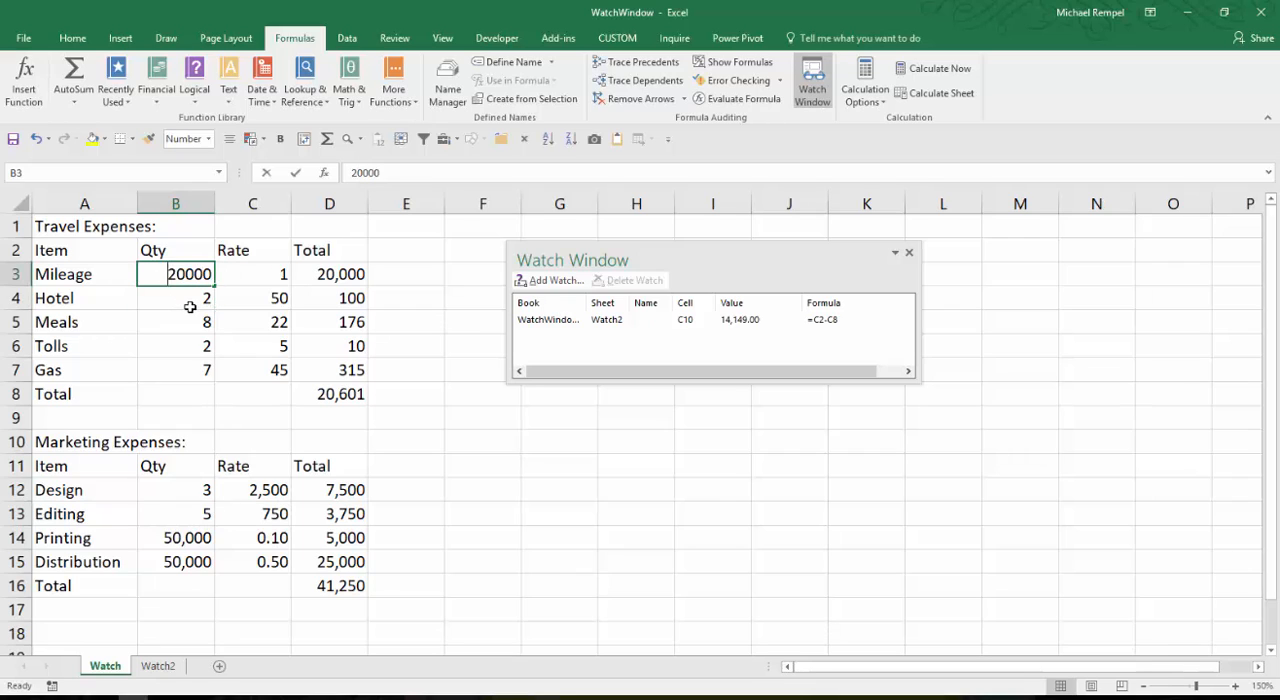
type("25000")
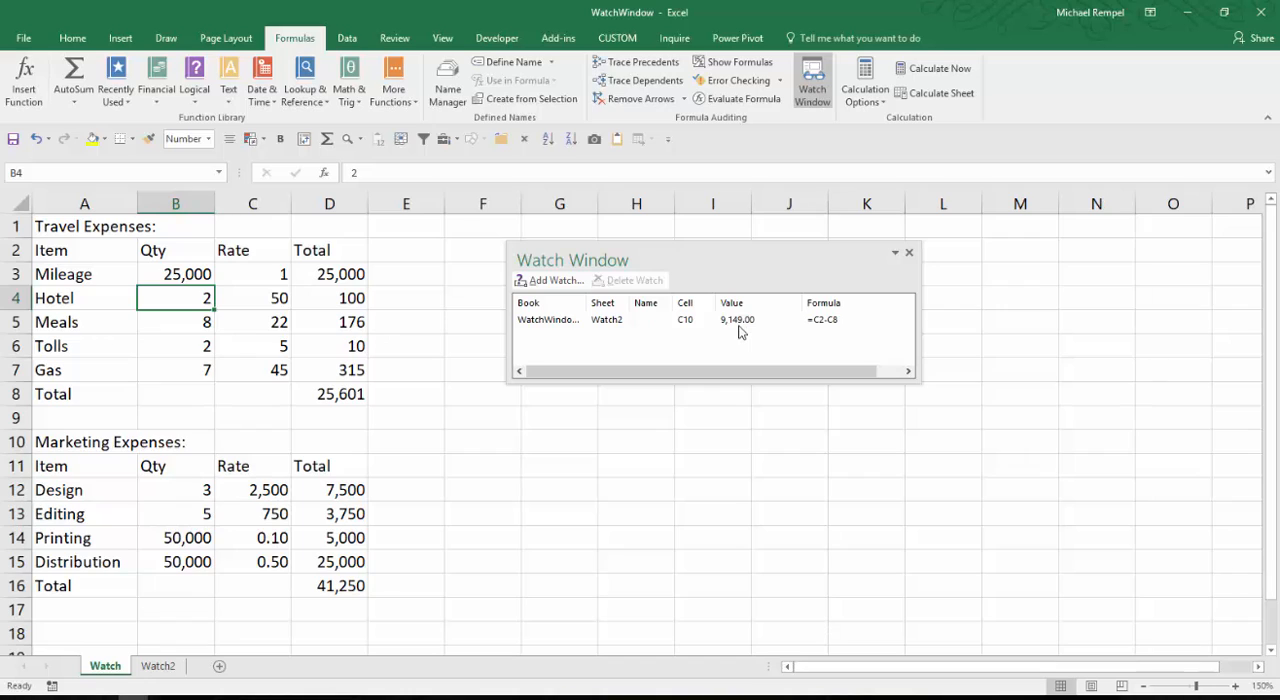
mouse_move(598, 328)
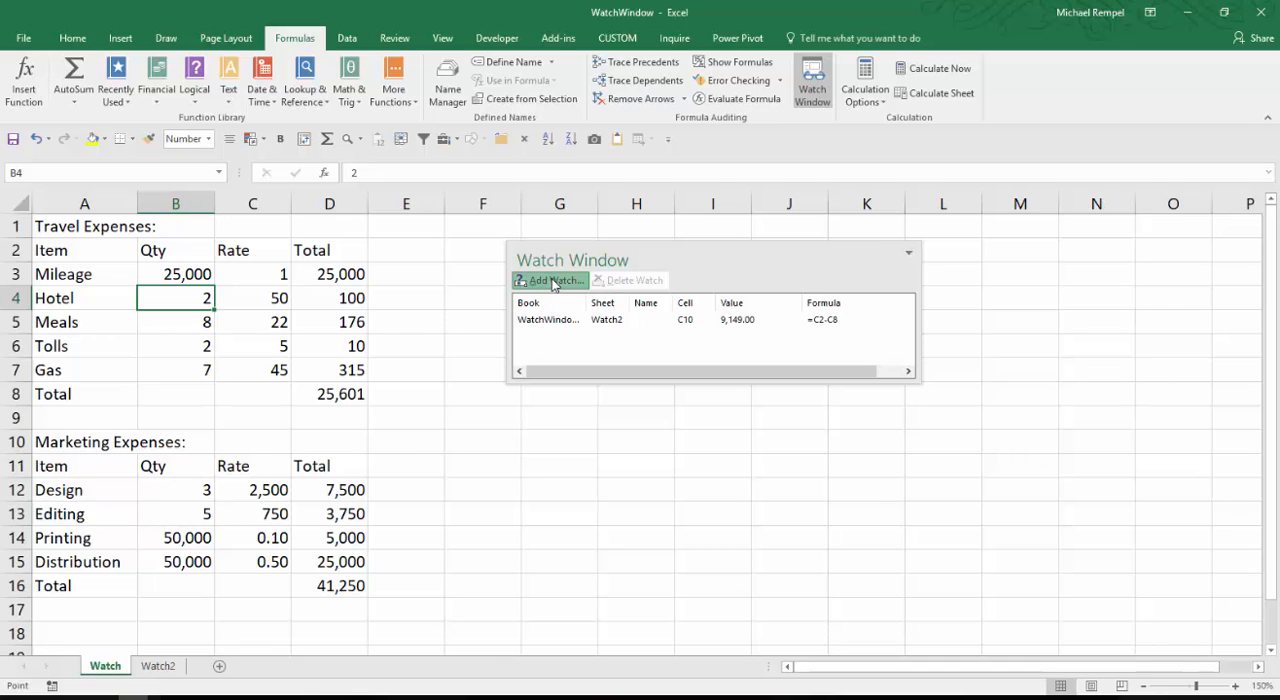
Add a second watch on Watch2's Total cell C8, showing 288,851.00.
left_click(548, 280)
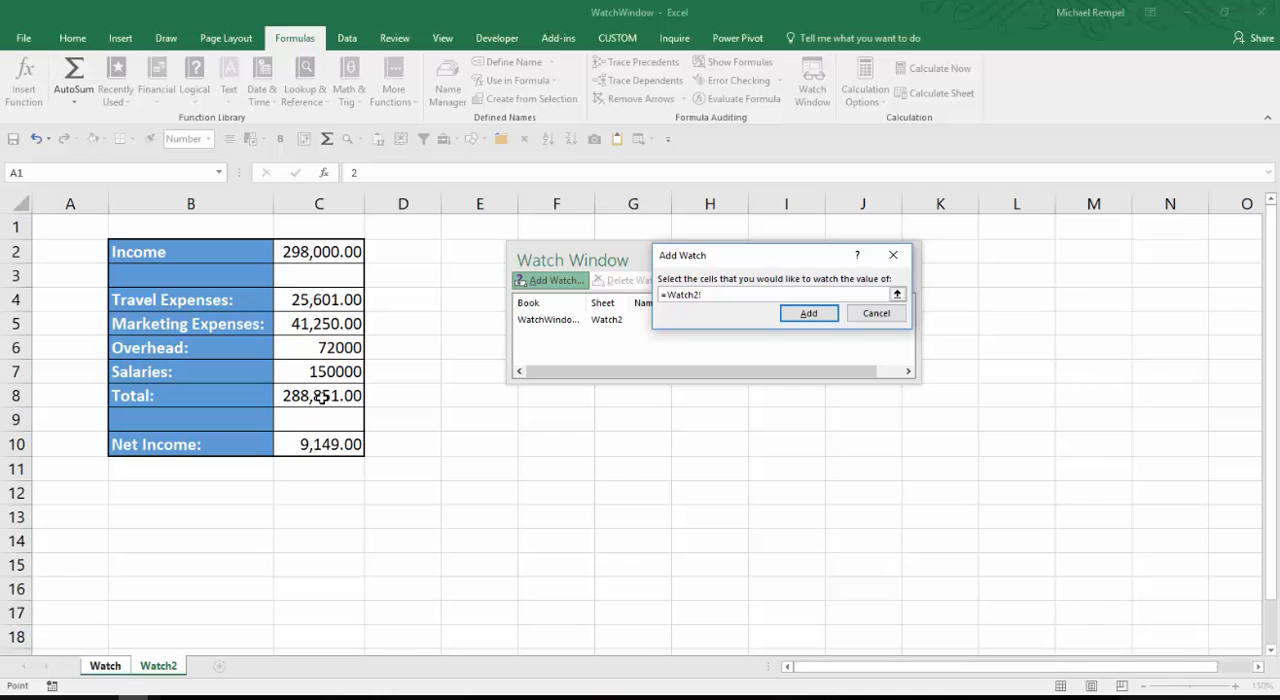
left_click(318, 396)
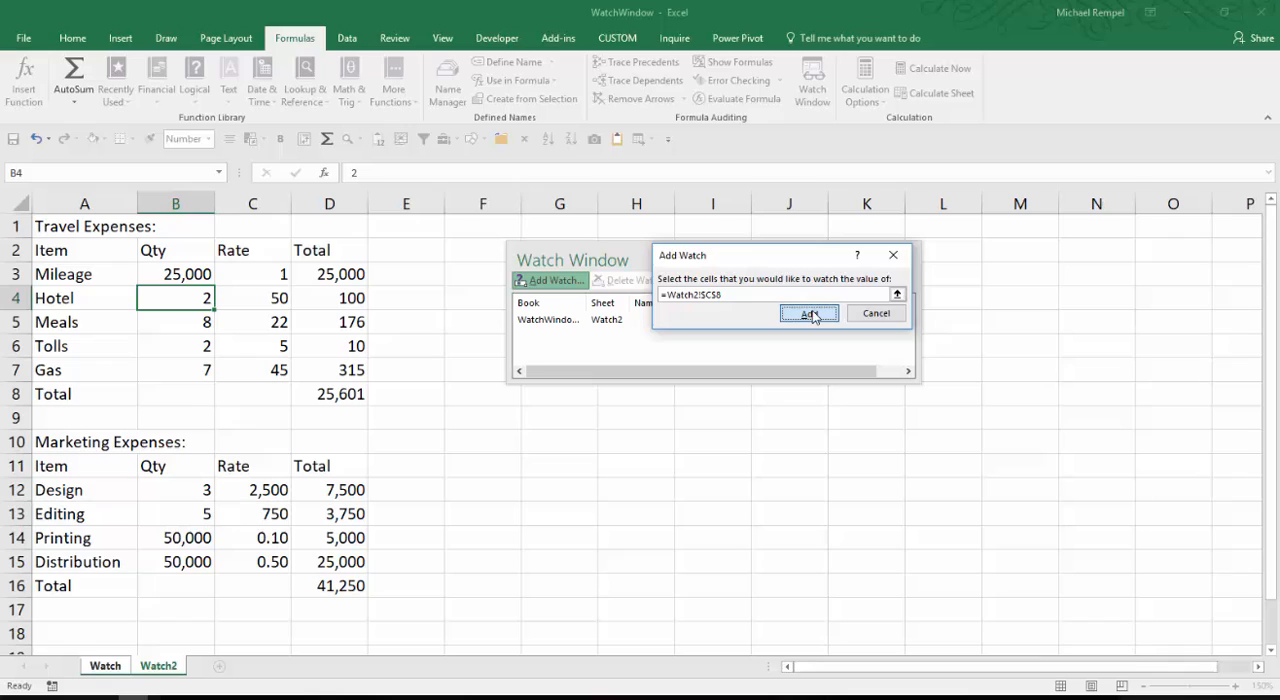
left_click(808, 312)
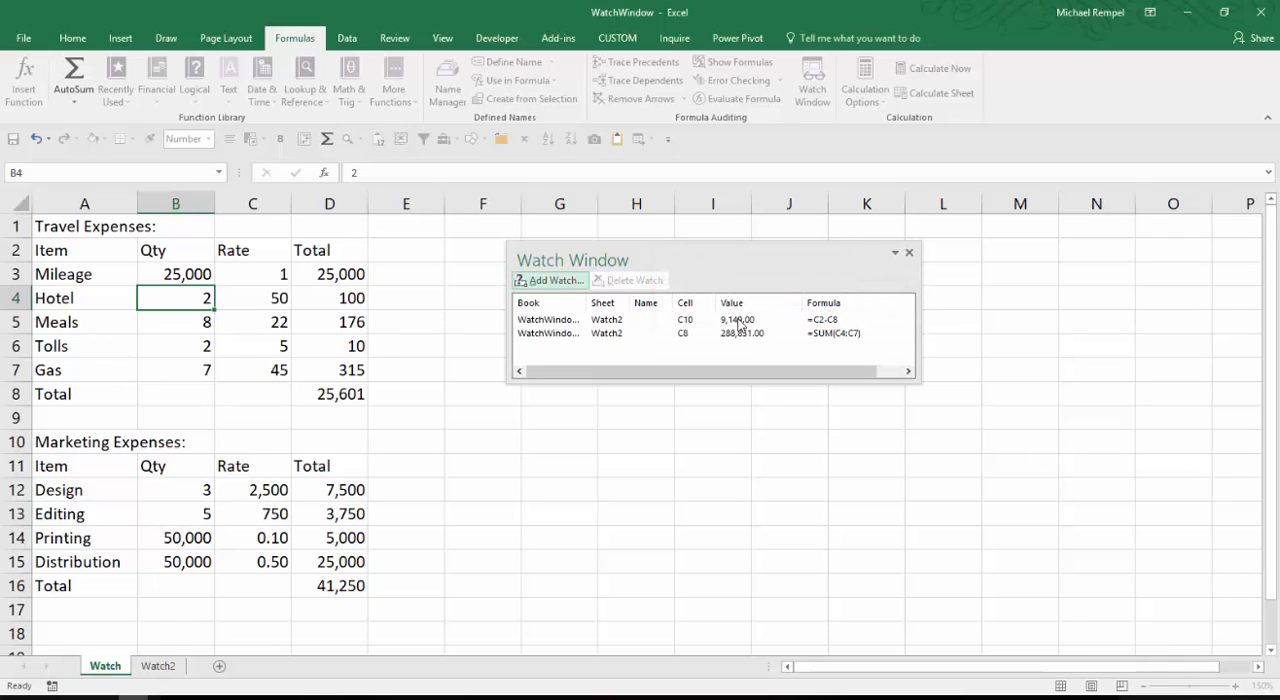
mouse_move(670, 468)
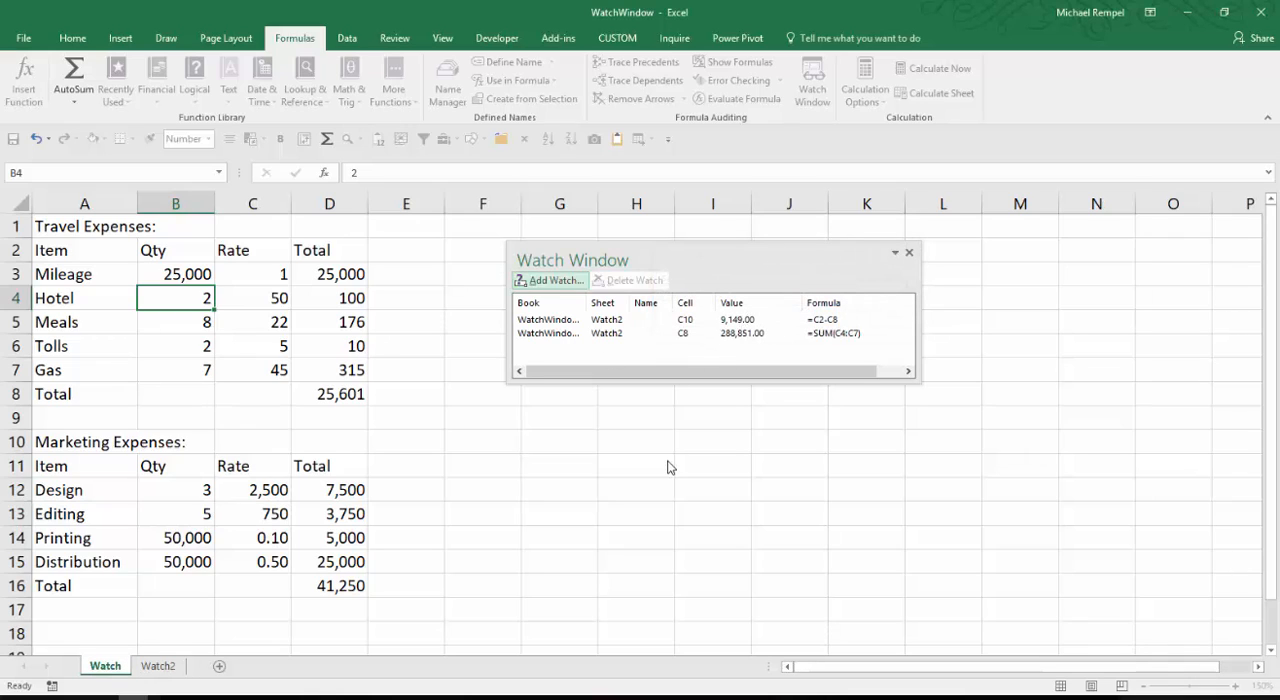
mouse_move(710, 240)
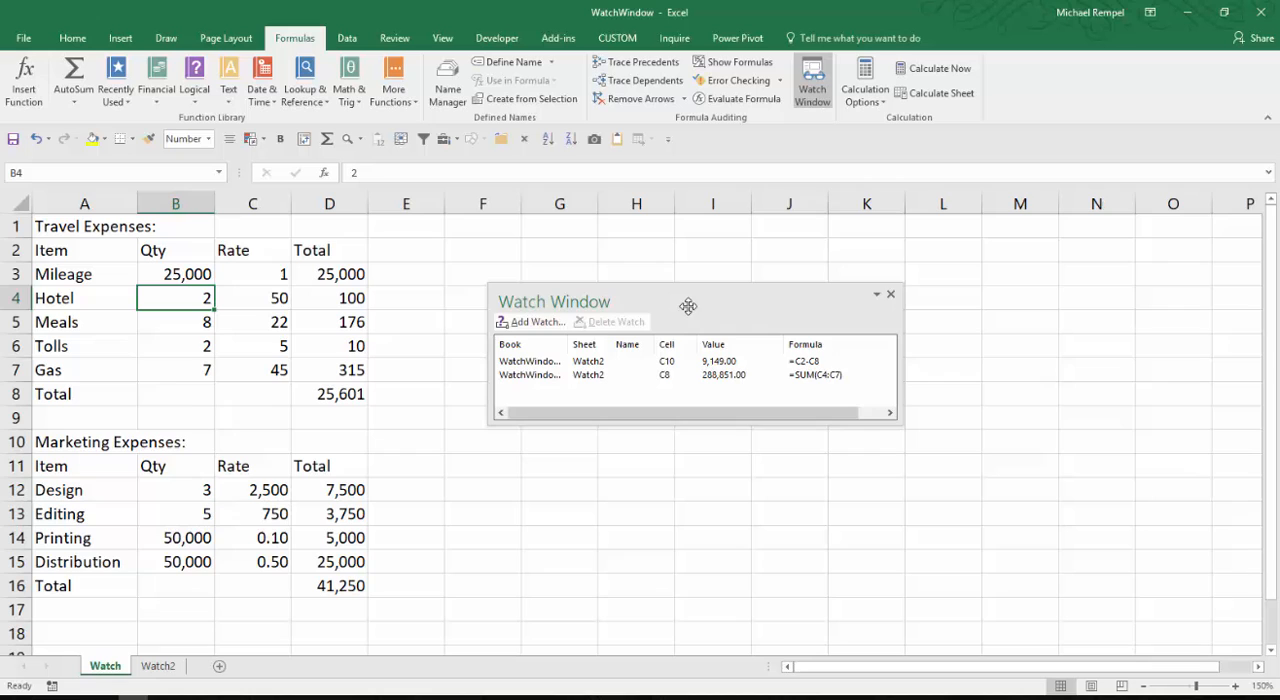
Collapse the ribbon and undock the Watch Window so it floats over the sheet.
left_click_drag(688, 300, 652, 204)
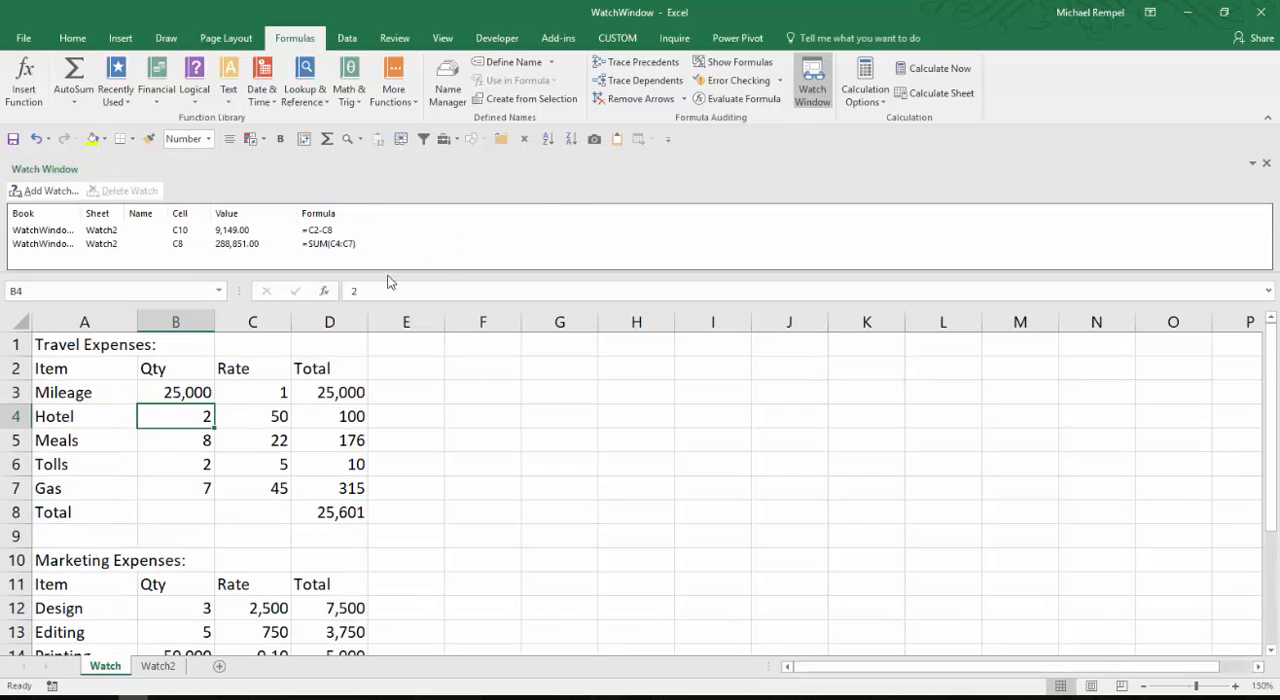
mouse_move(544, 536)
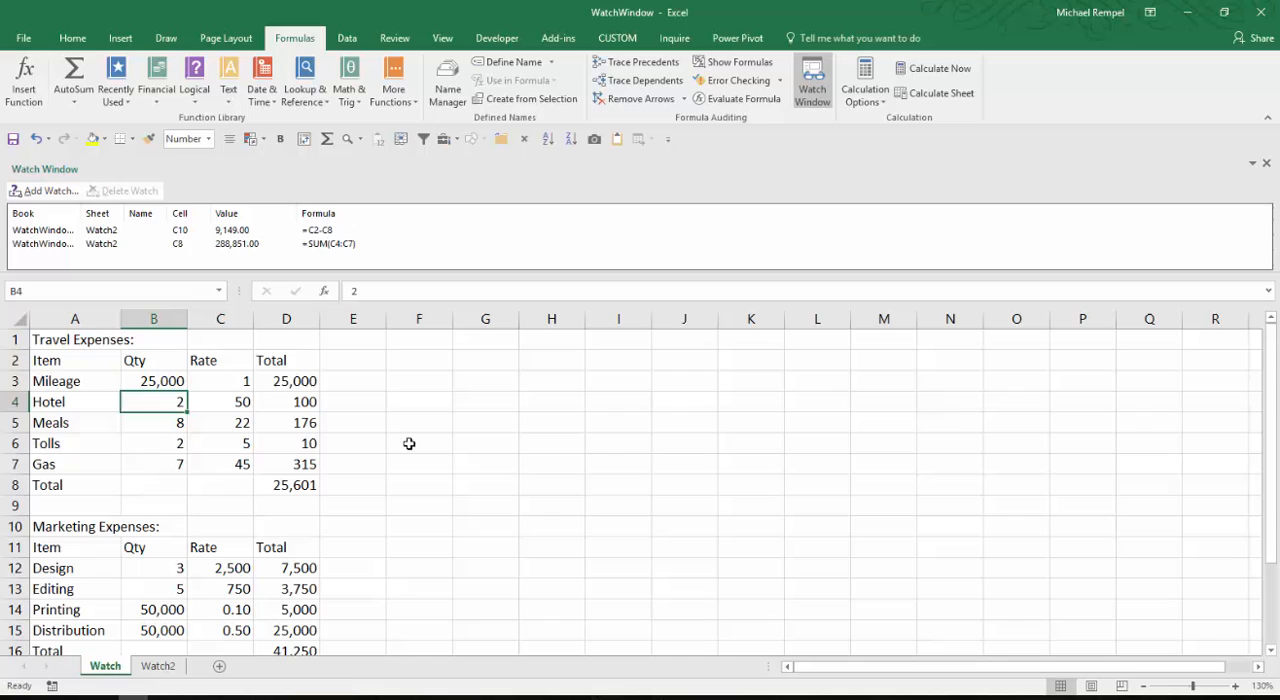
mouse_move(548, 470)
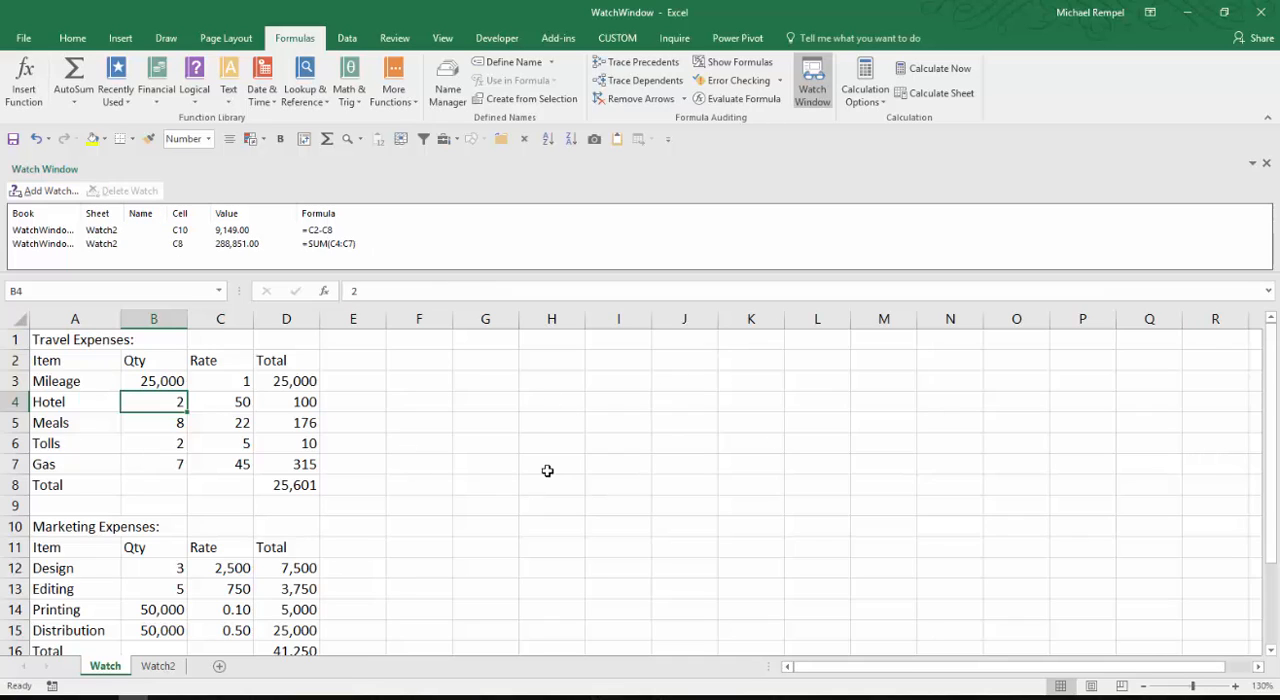
mouse_move(590, 412)
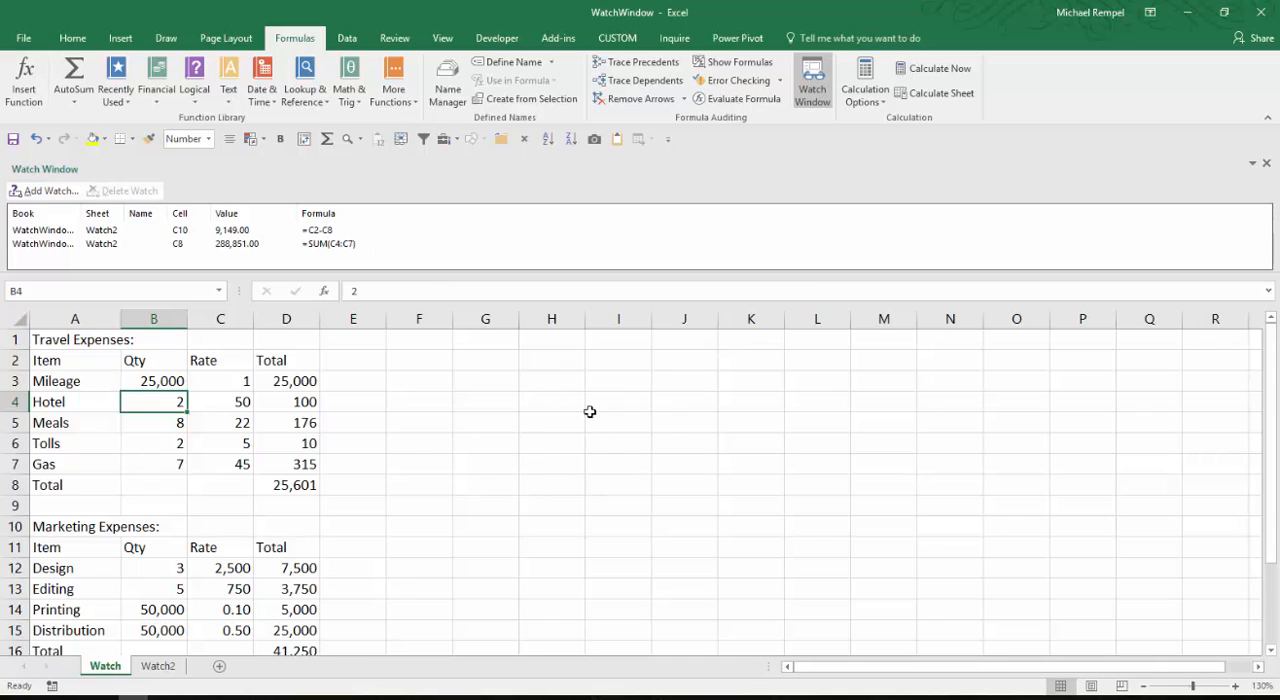
mouse_move(664, 556)
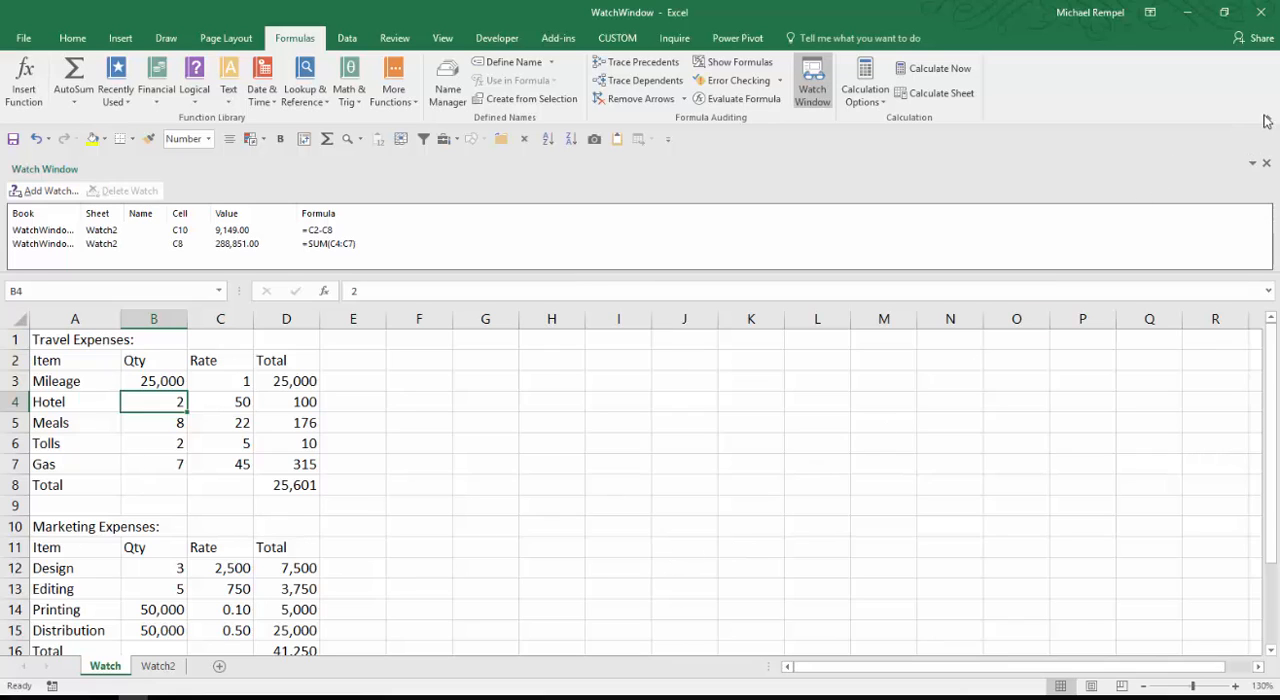
left_click(294, 38)
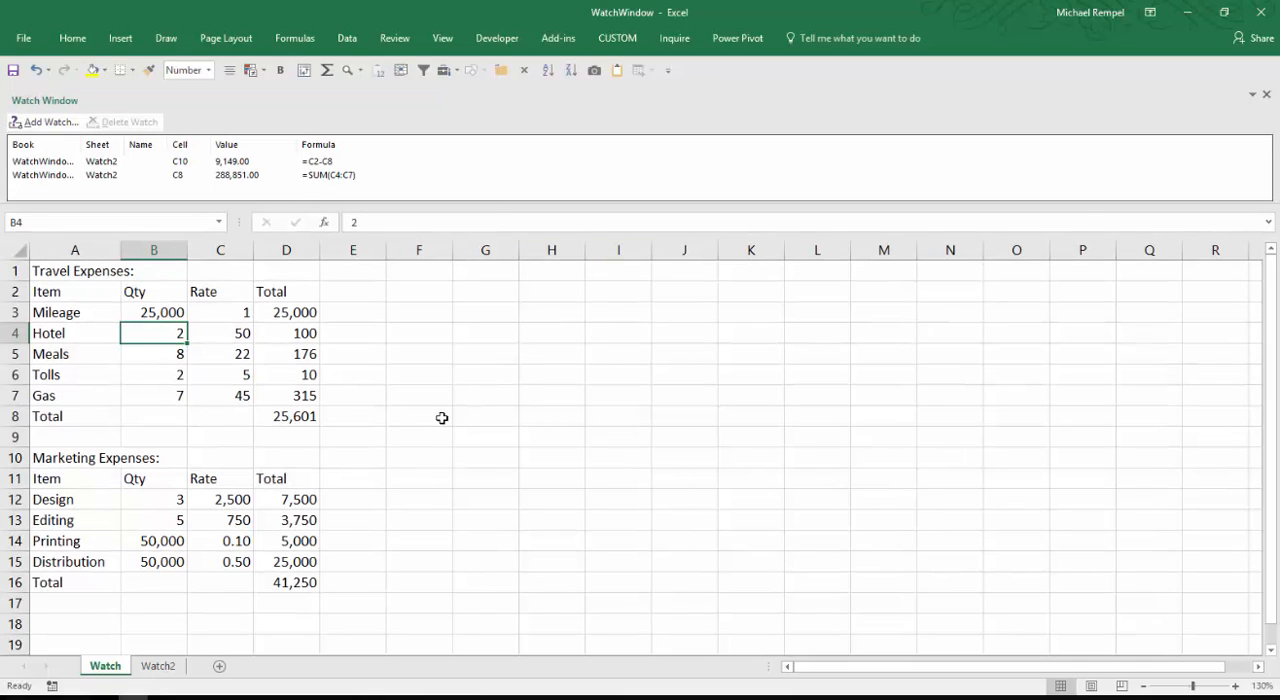
mouse_move(392, 108)
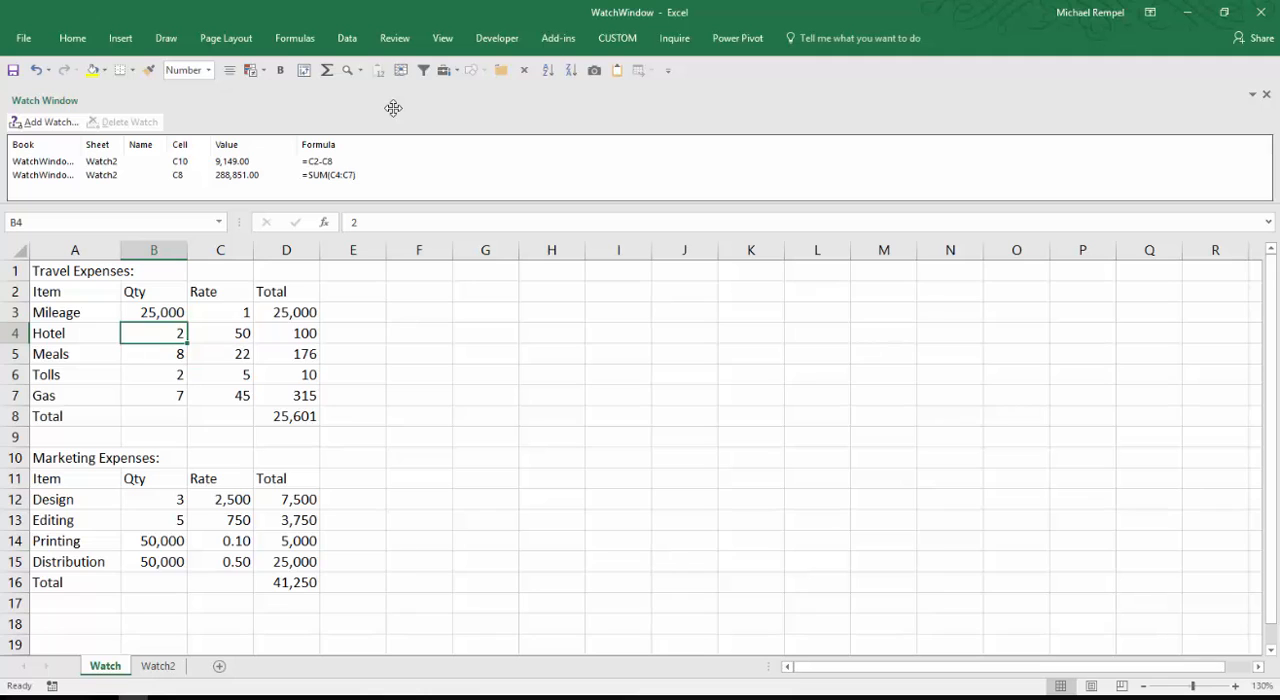
left_click(1266, 94)
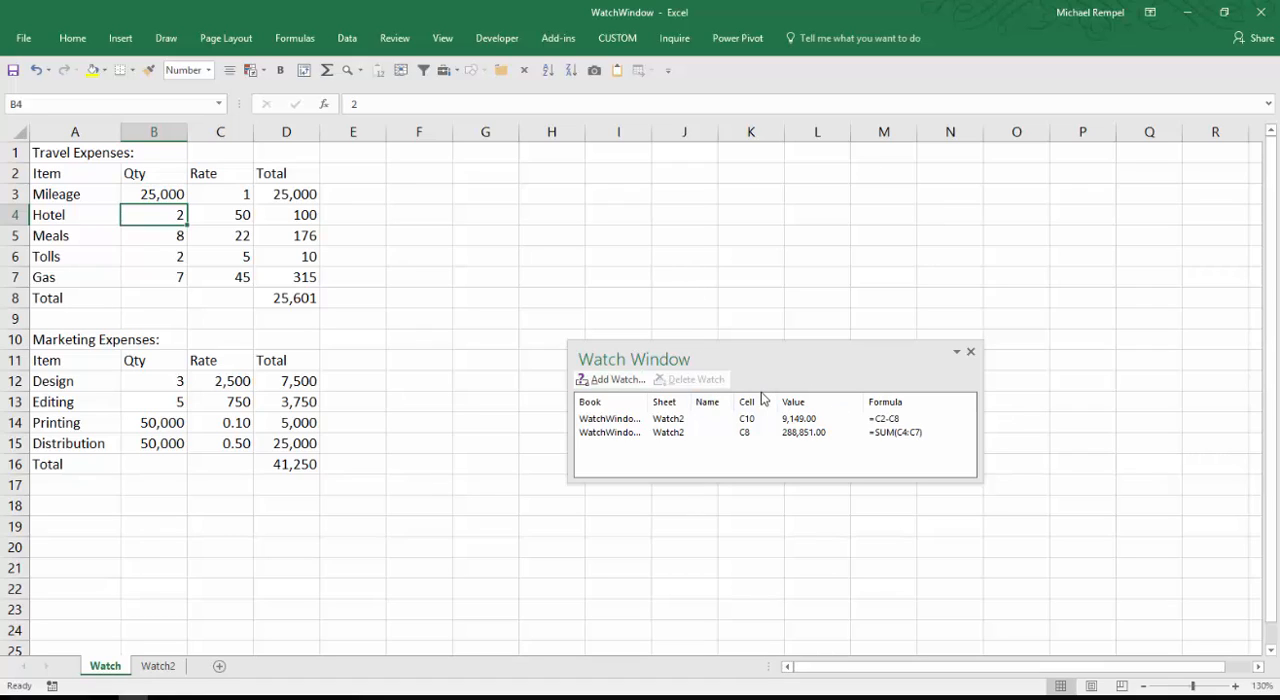
mouse_move(656, 446)
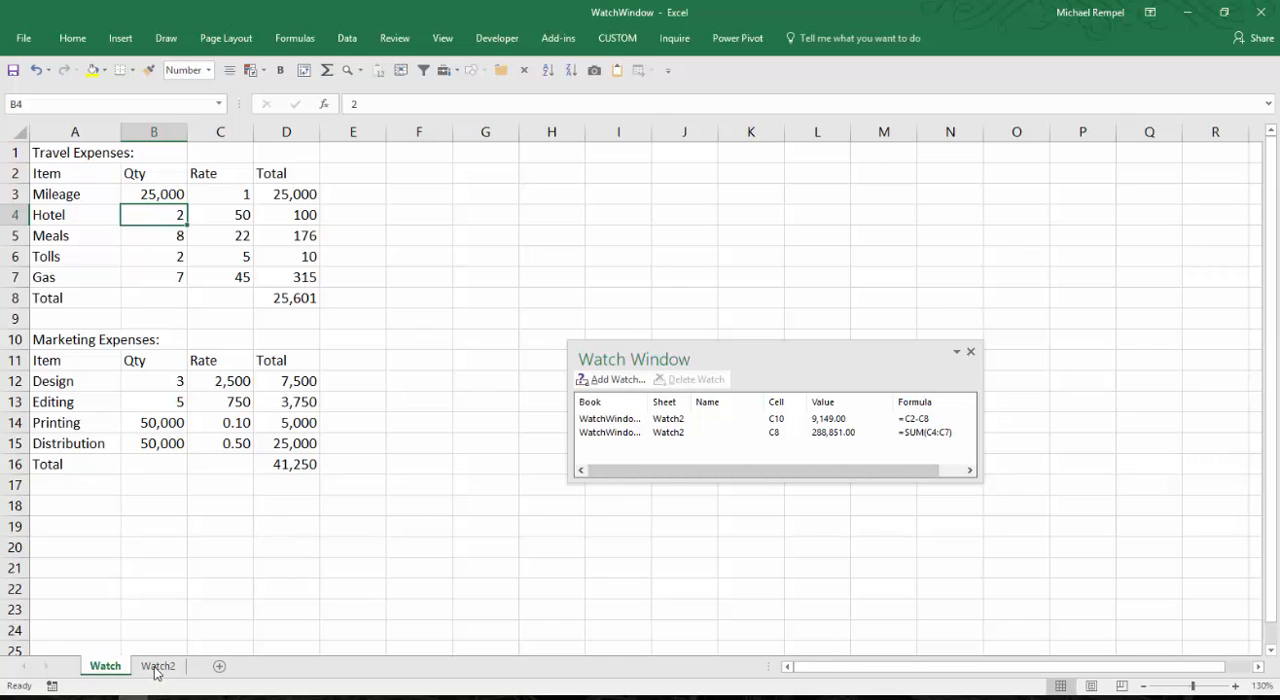
Name Watch2's cell C10 Net_Income so the watch list shows the name.
left_click(158, 664)
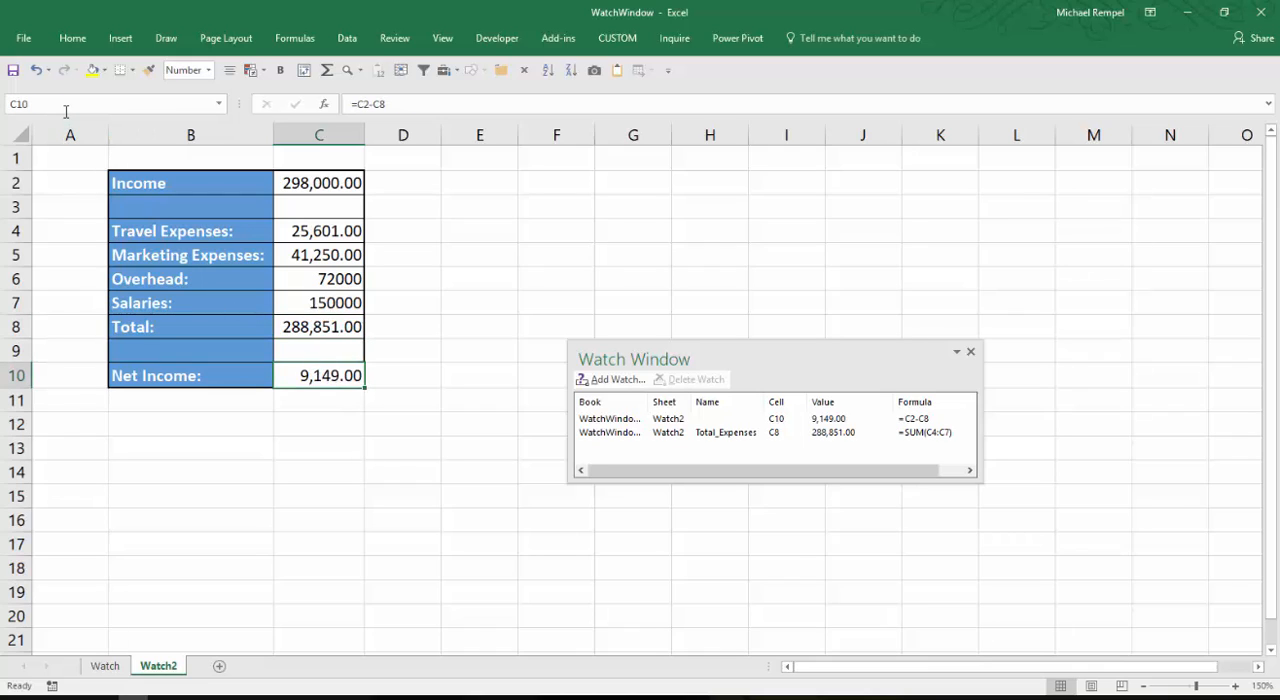
type("Net_Income")
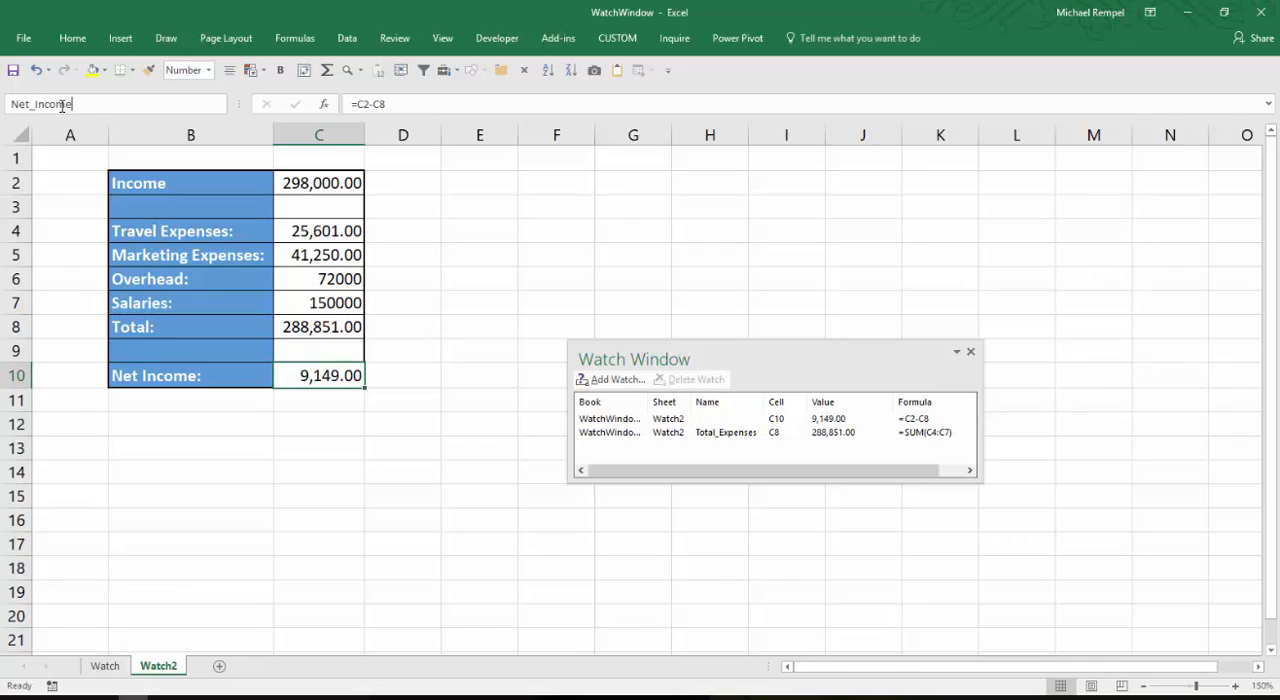
key("Return")
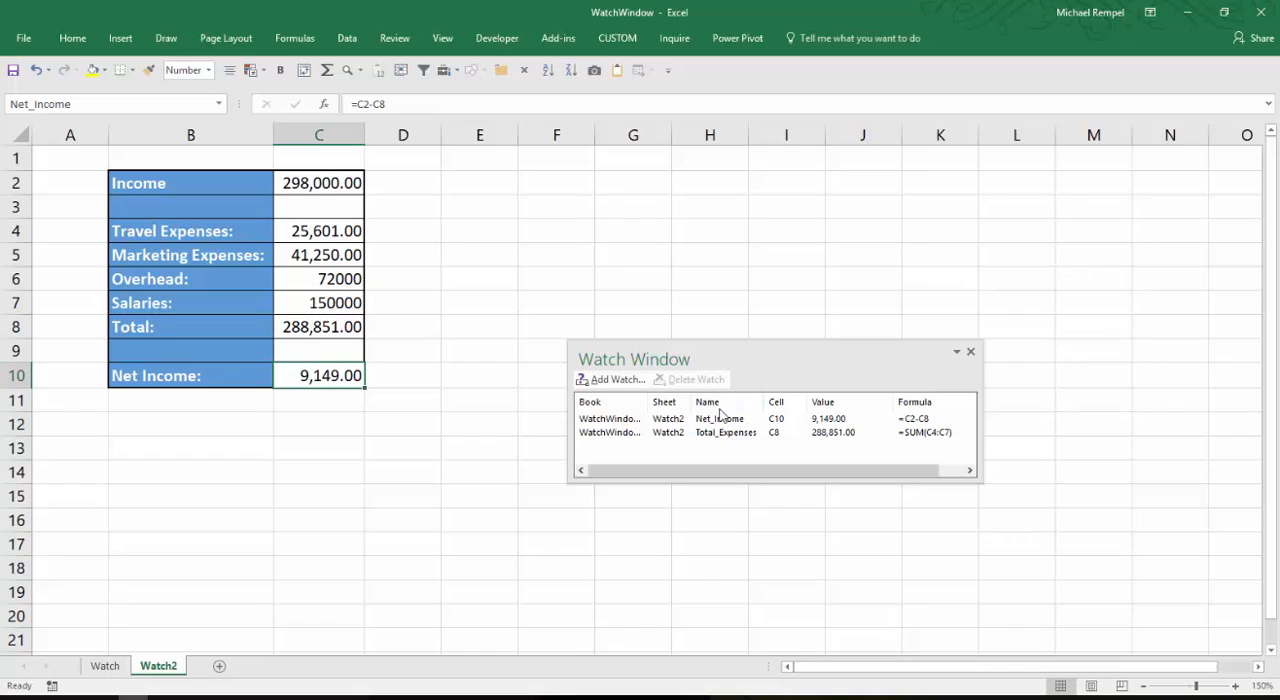
mouse_move(804, 430)
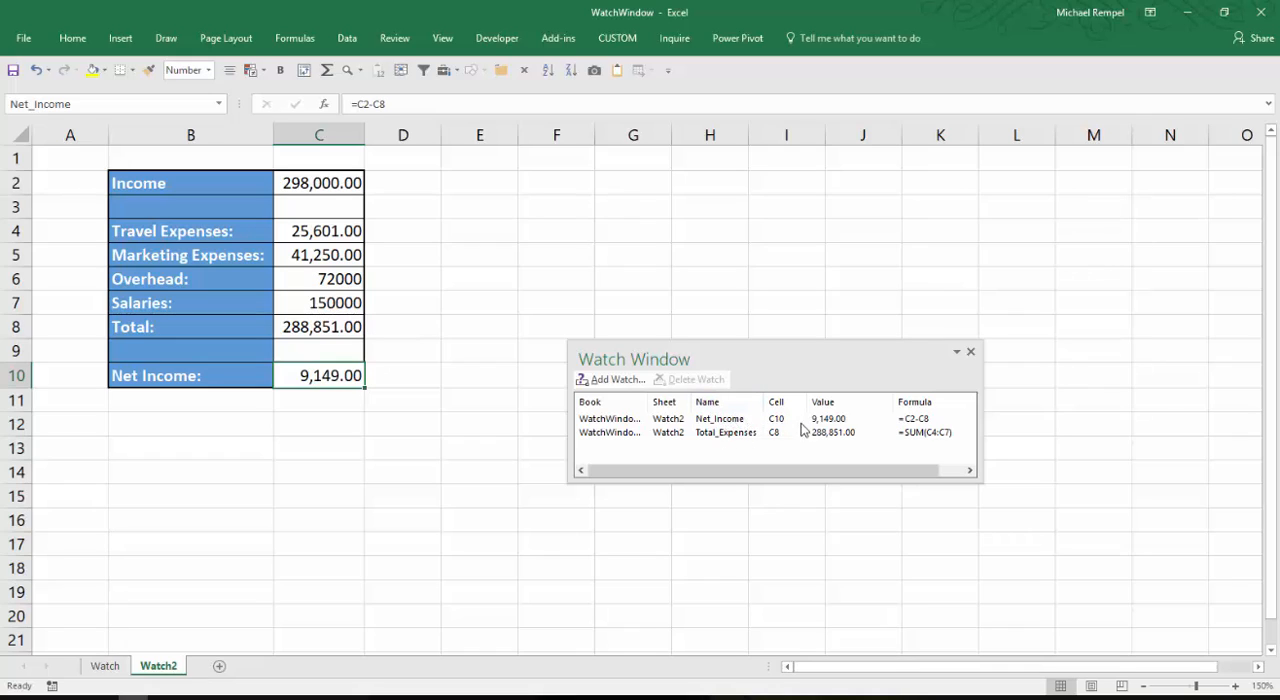
mouse_move(816, 424)
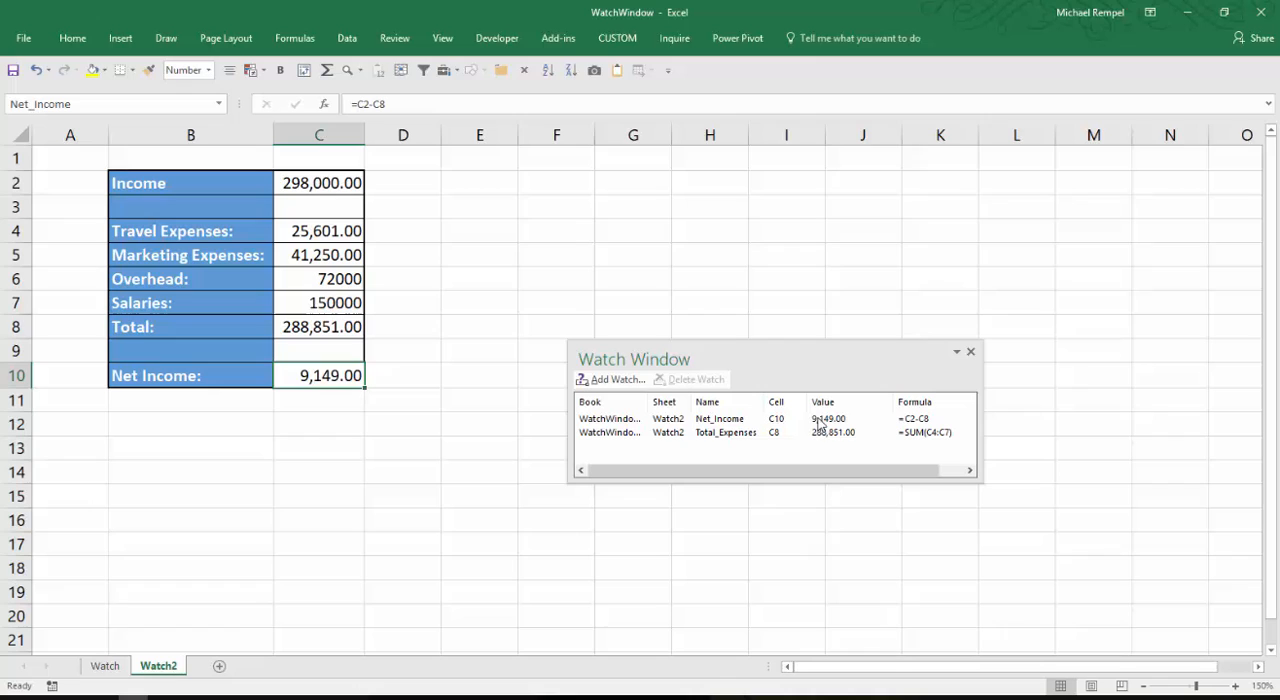
mouse_move(630, 452)
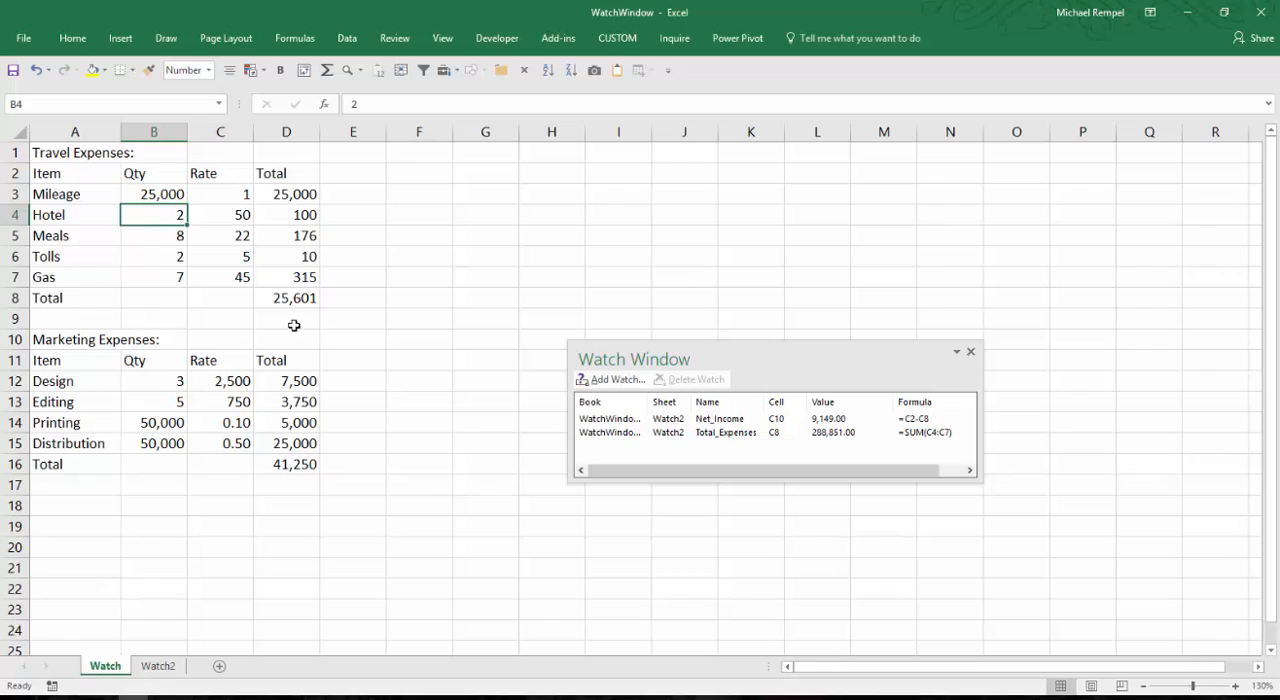
mouse_move(340, 376)
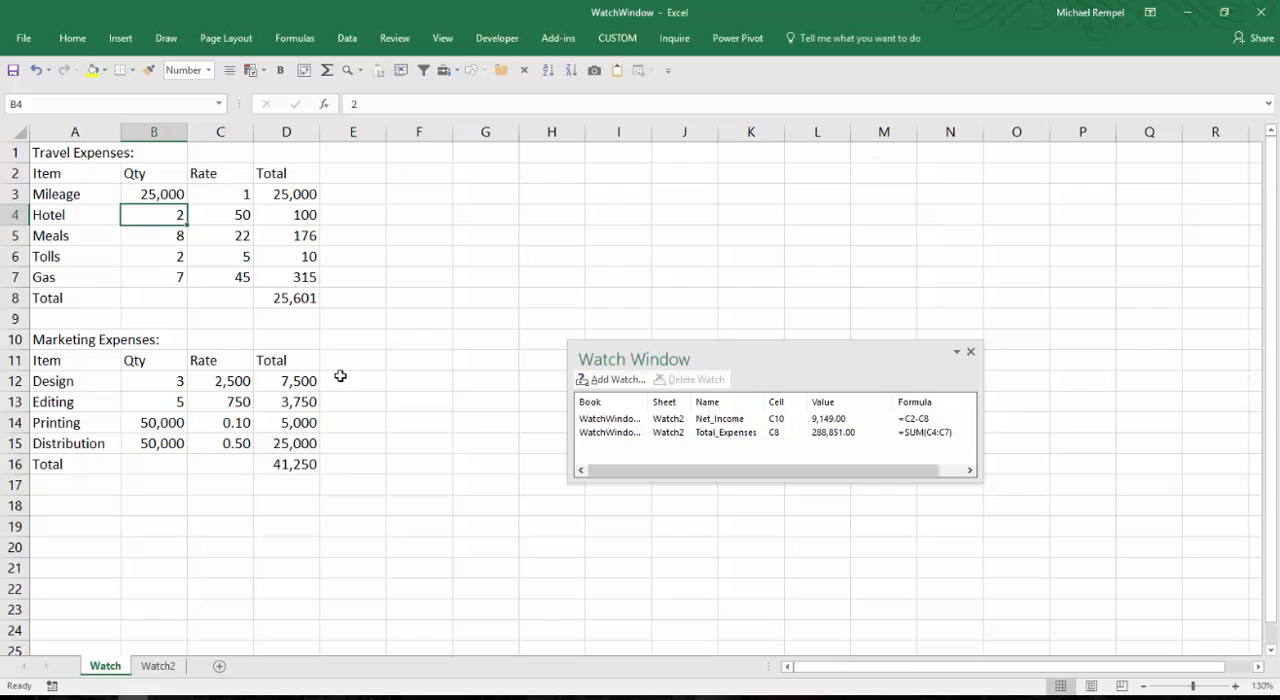
mouse_move(656, 520)
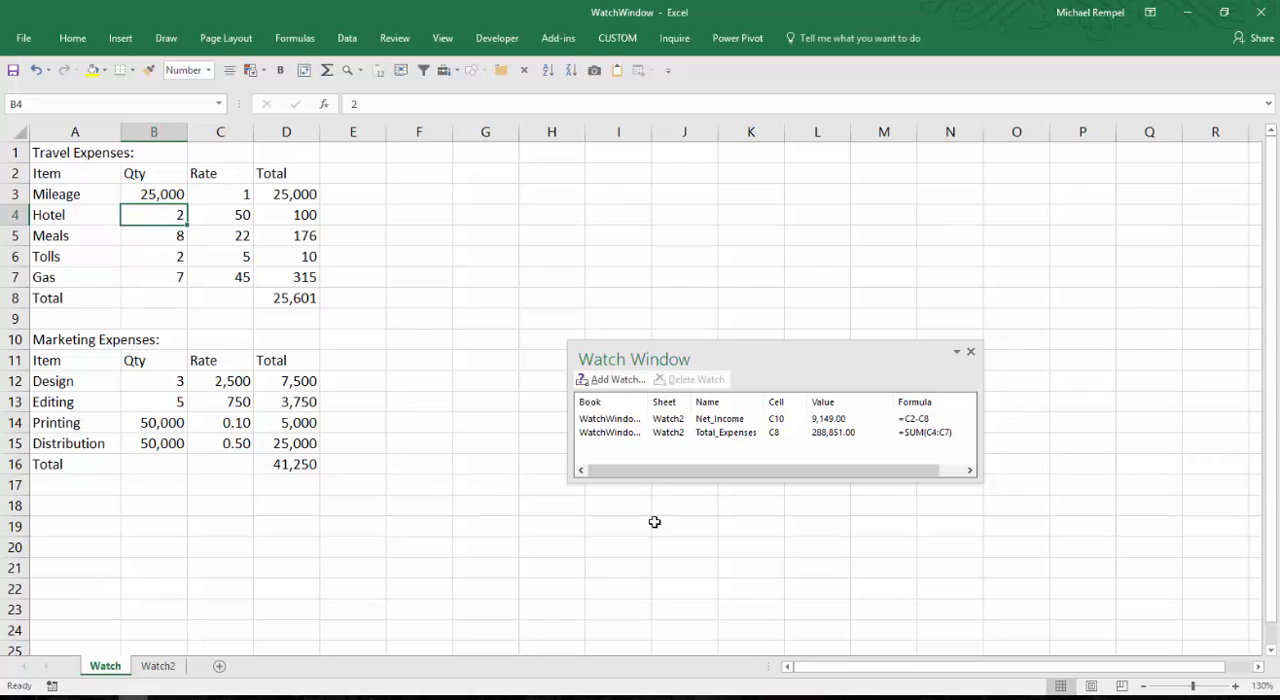
mouse_move(700, 420)
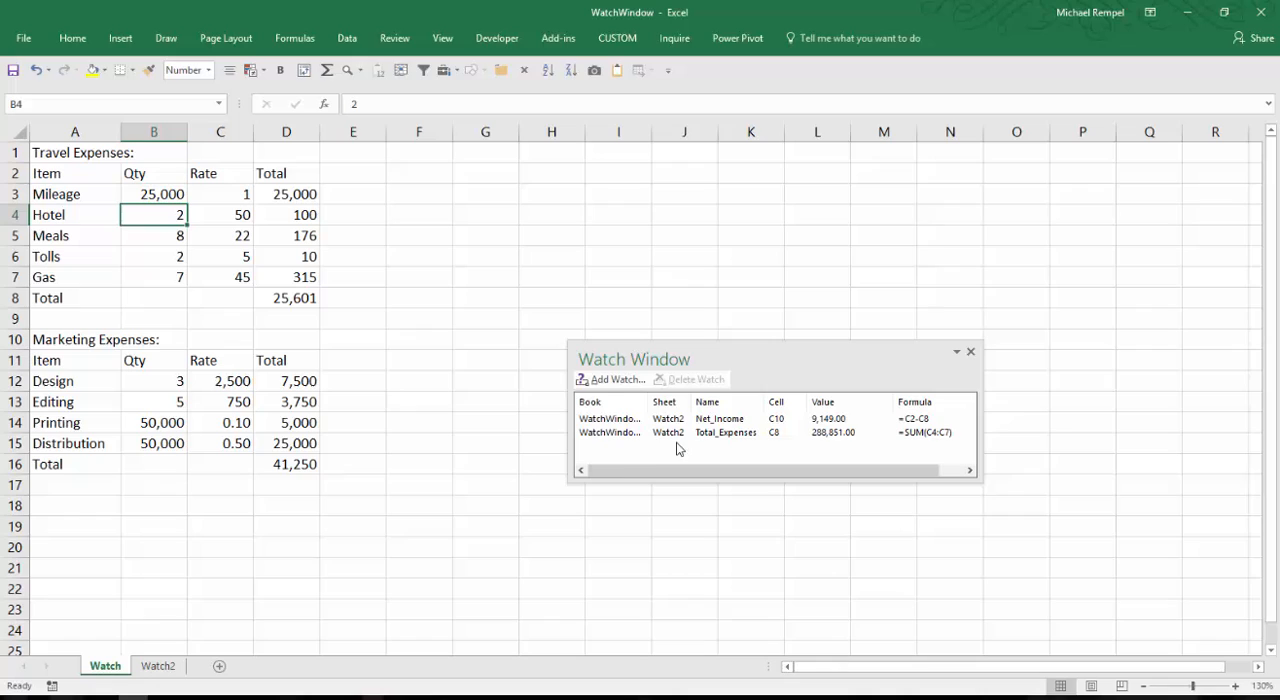
mouse_move(736, 460)
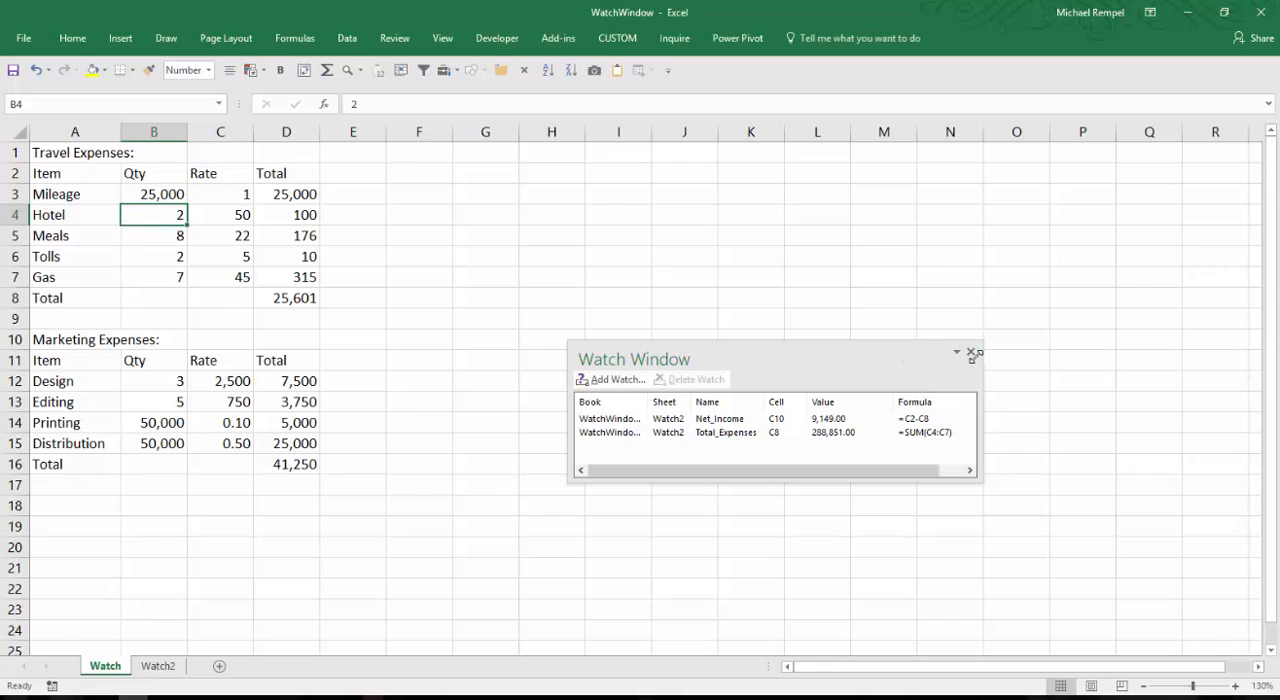
Close the Watch Window, return via Home to Formulas, and reopen it with both watches intact.
left_click(972, 354)
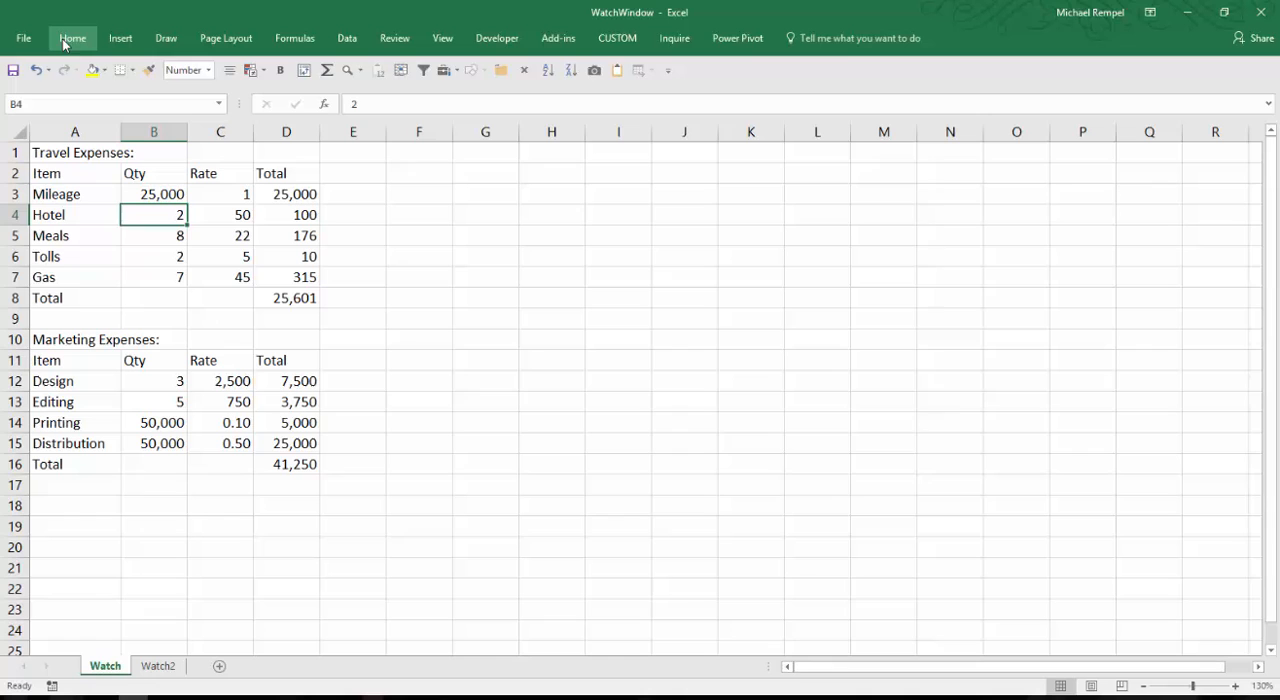
left_click(72, 38)
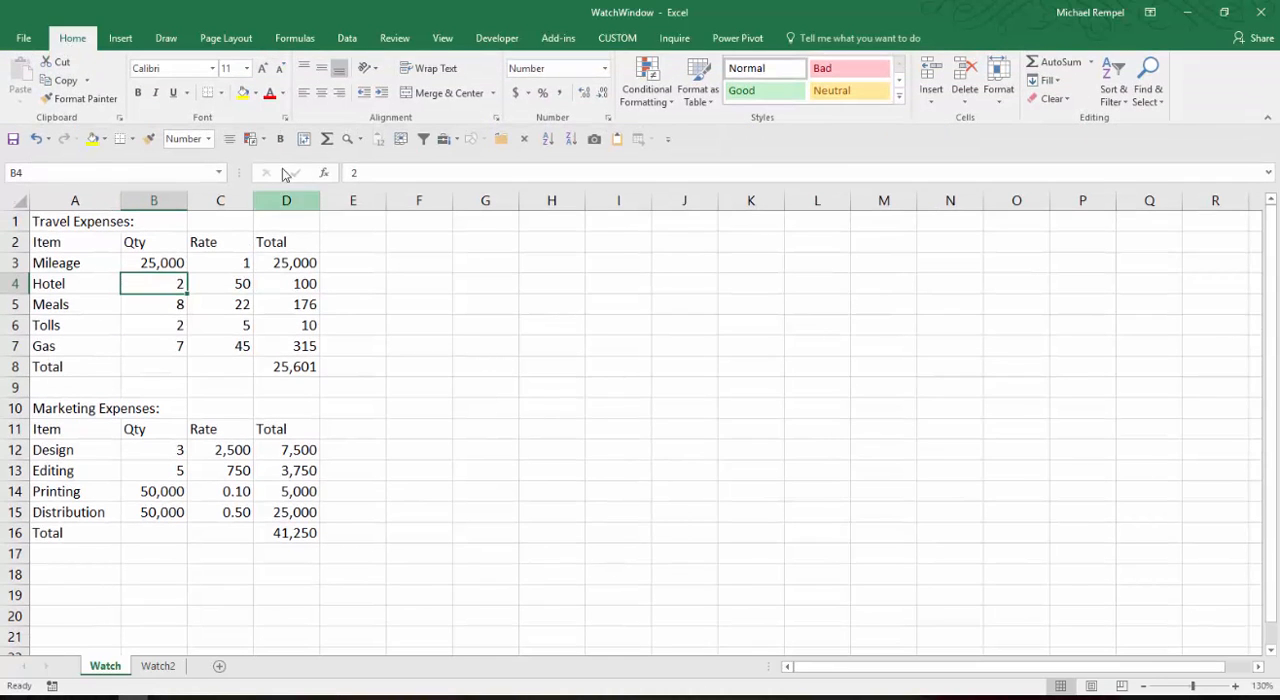
left_click(294, 38)
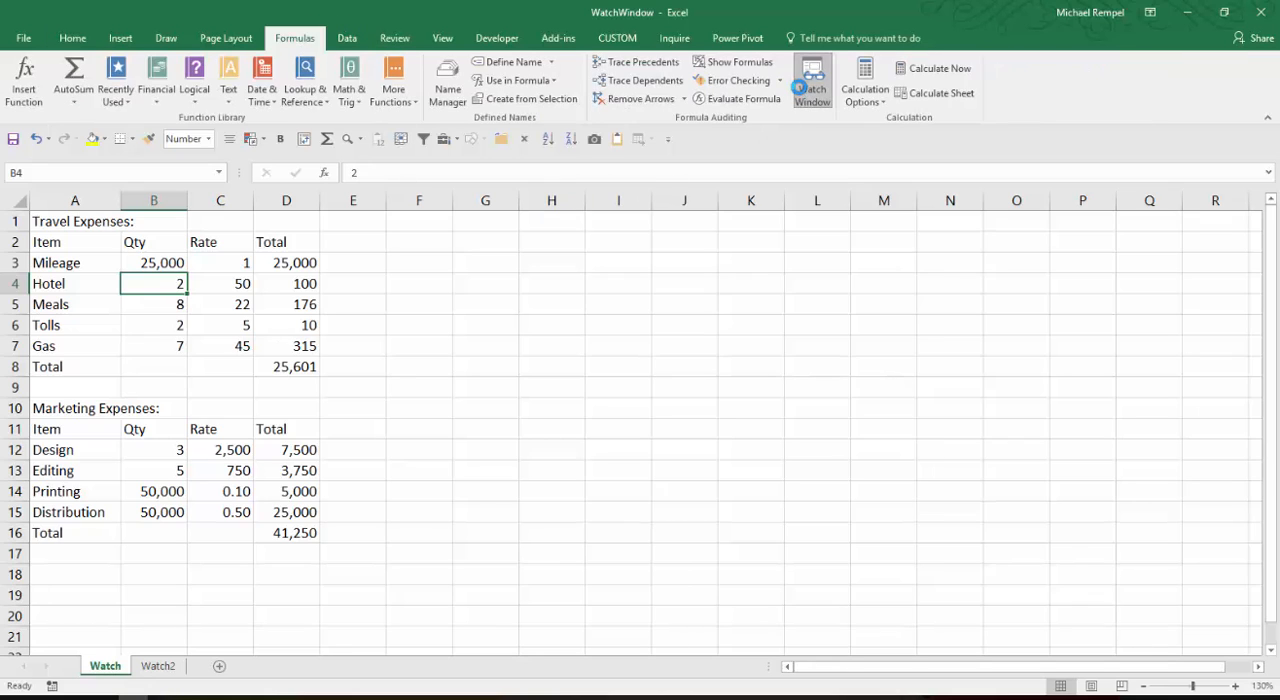
left_click(812, 80)
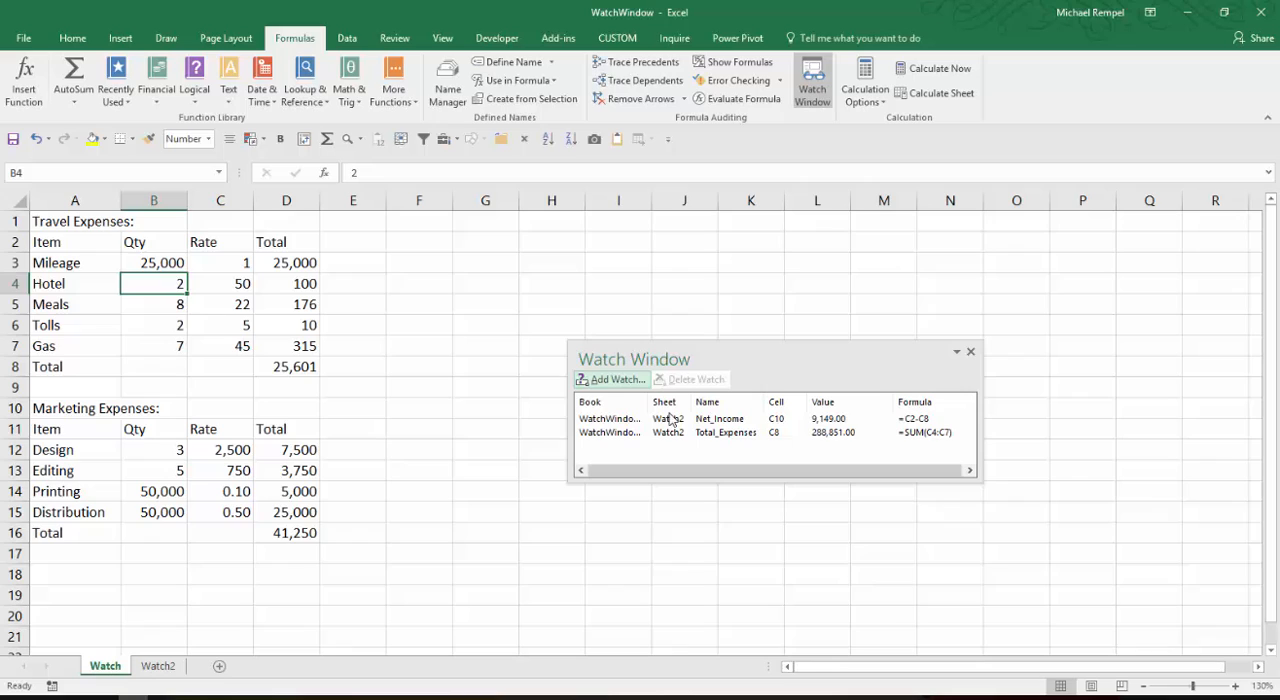
mouse_move(656, 436)
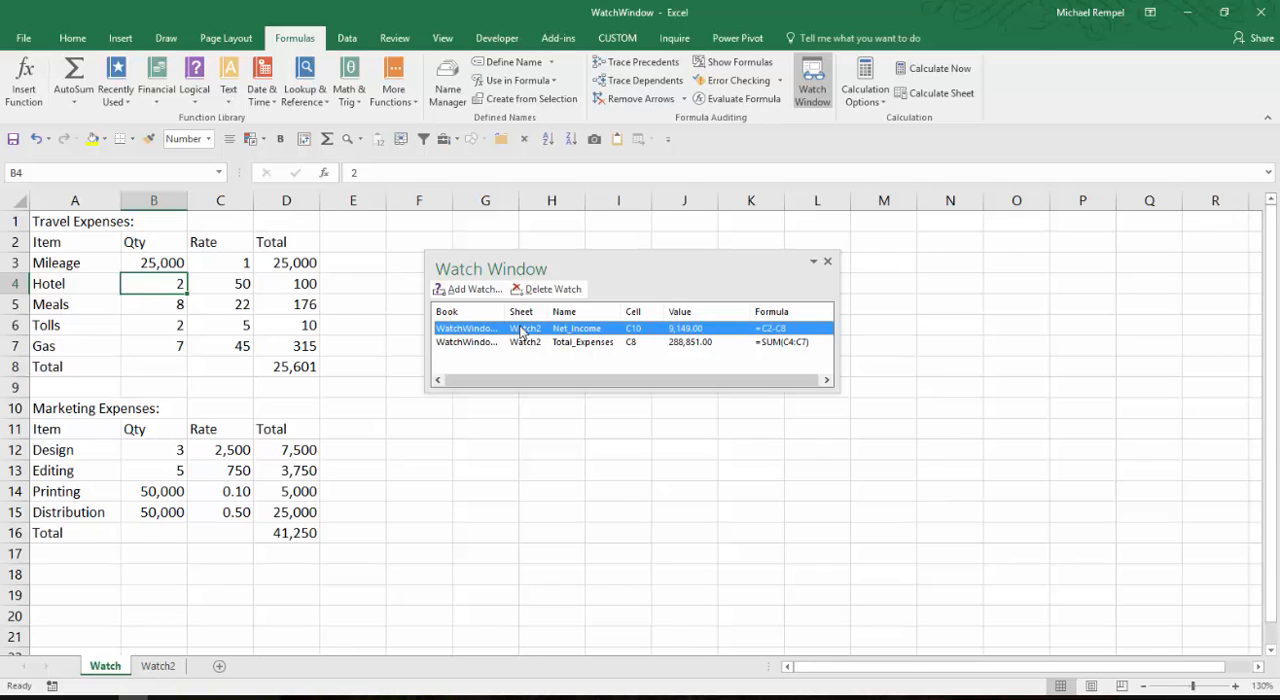
mouse_move(520, 348)
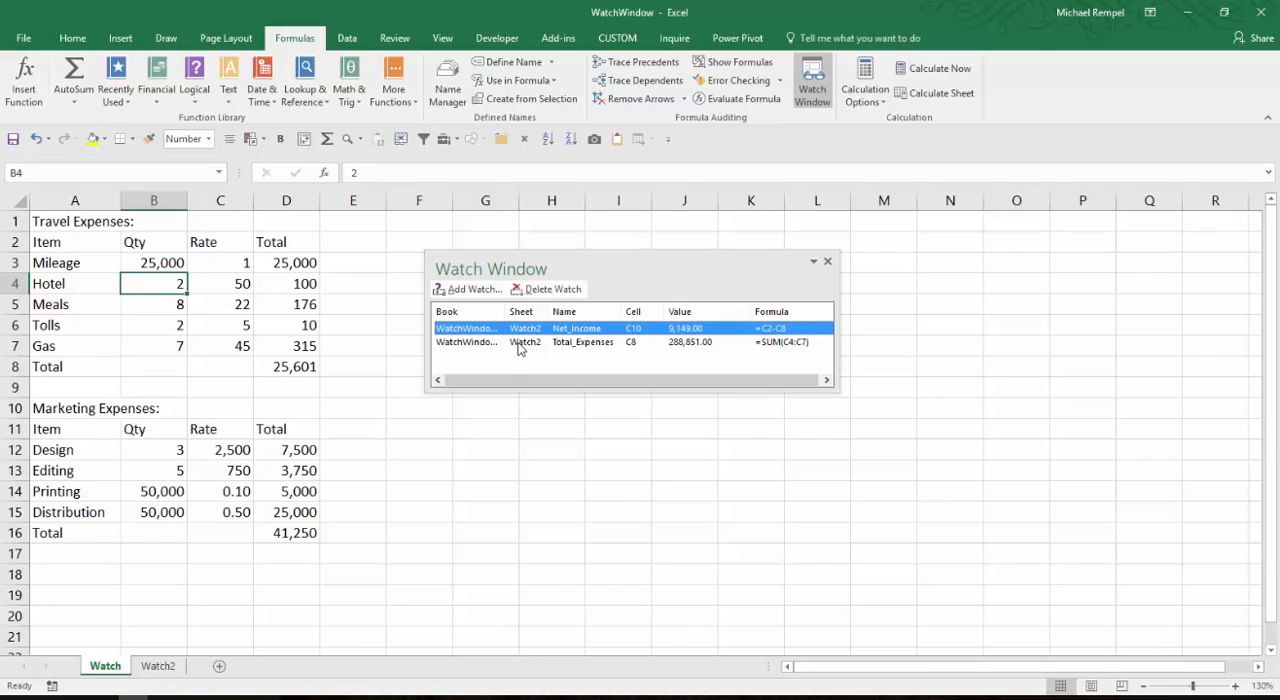
Delete the Net_Income and Total_Expenses watches, close the empty Watch Window, and select cell I11.
left_click(552, 288)
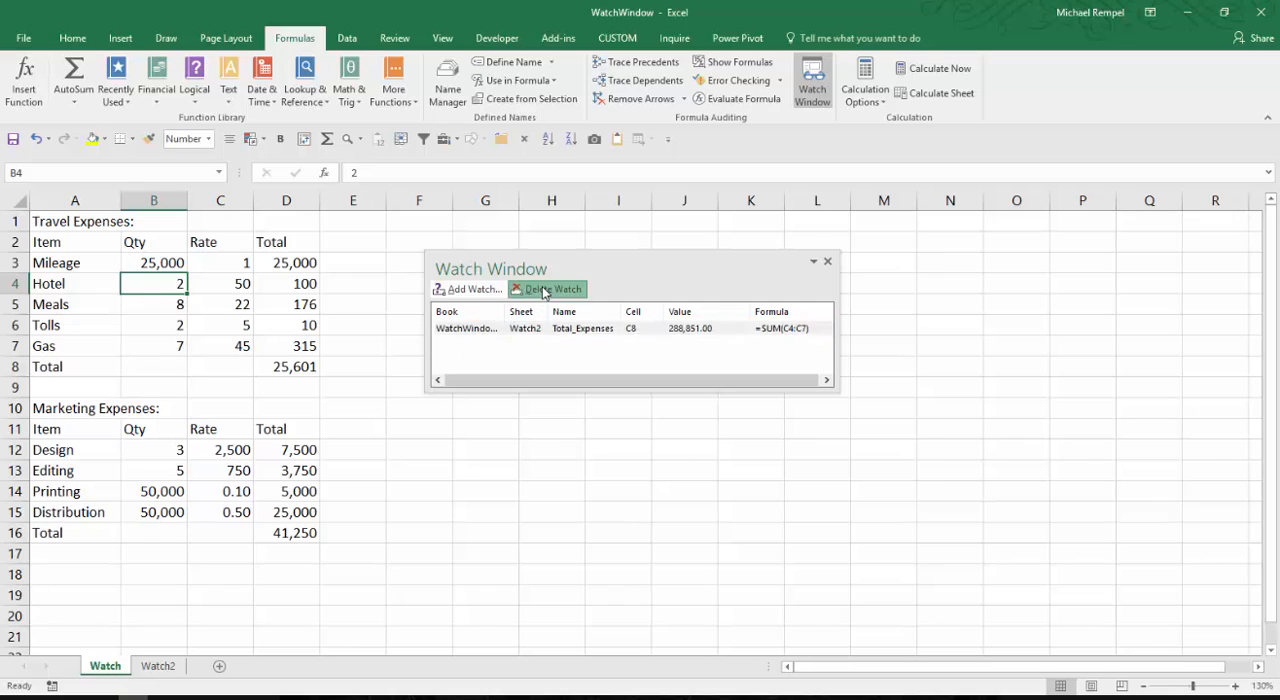
left_click(552, 288)
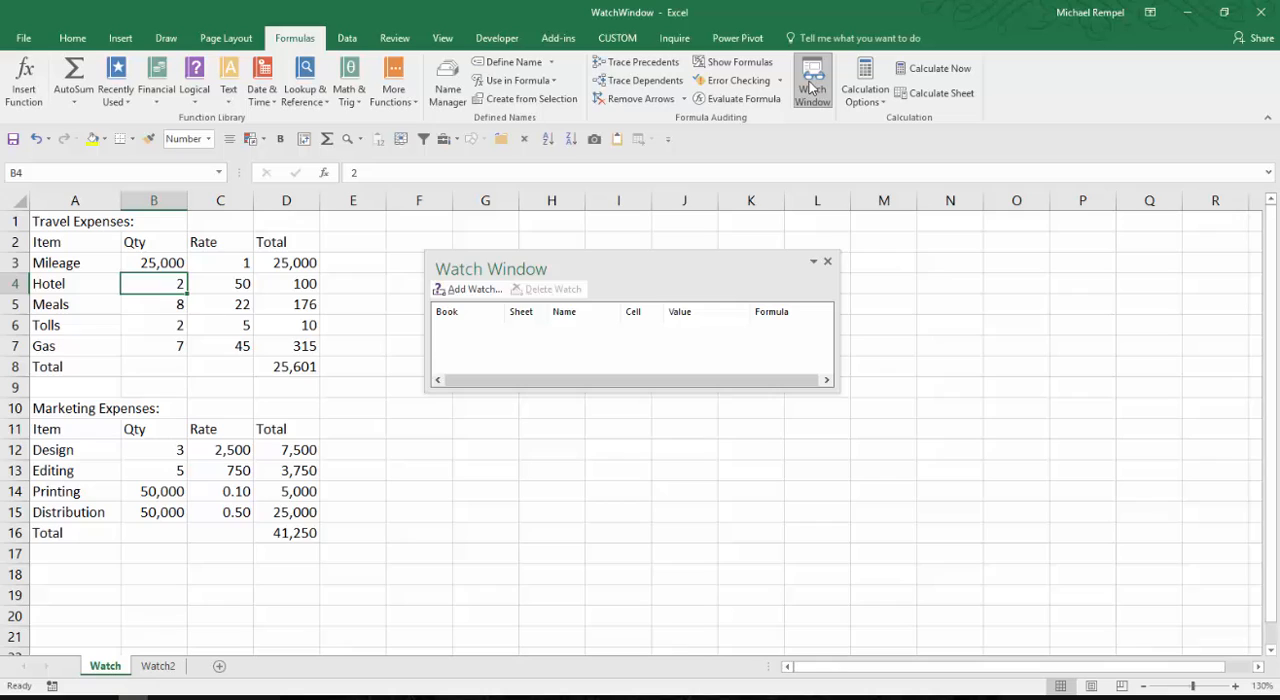
left_click(828, 260)
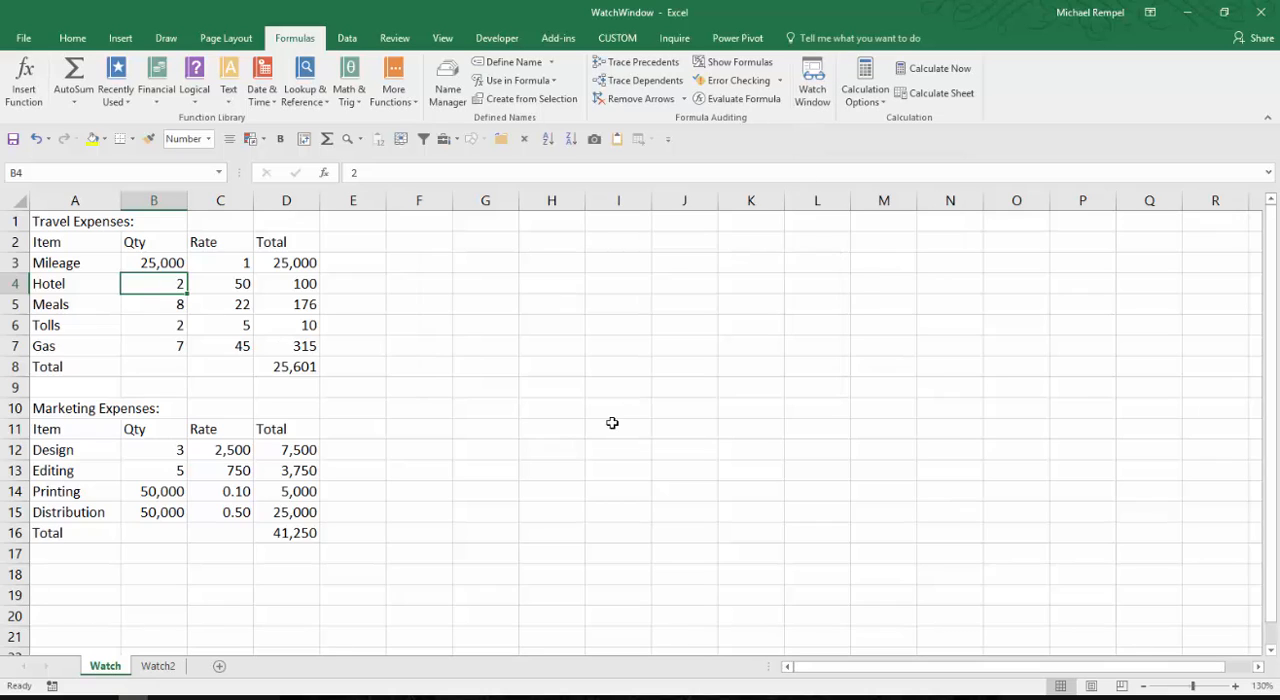
left_click(616, 428)
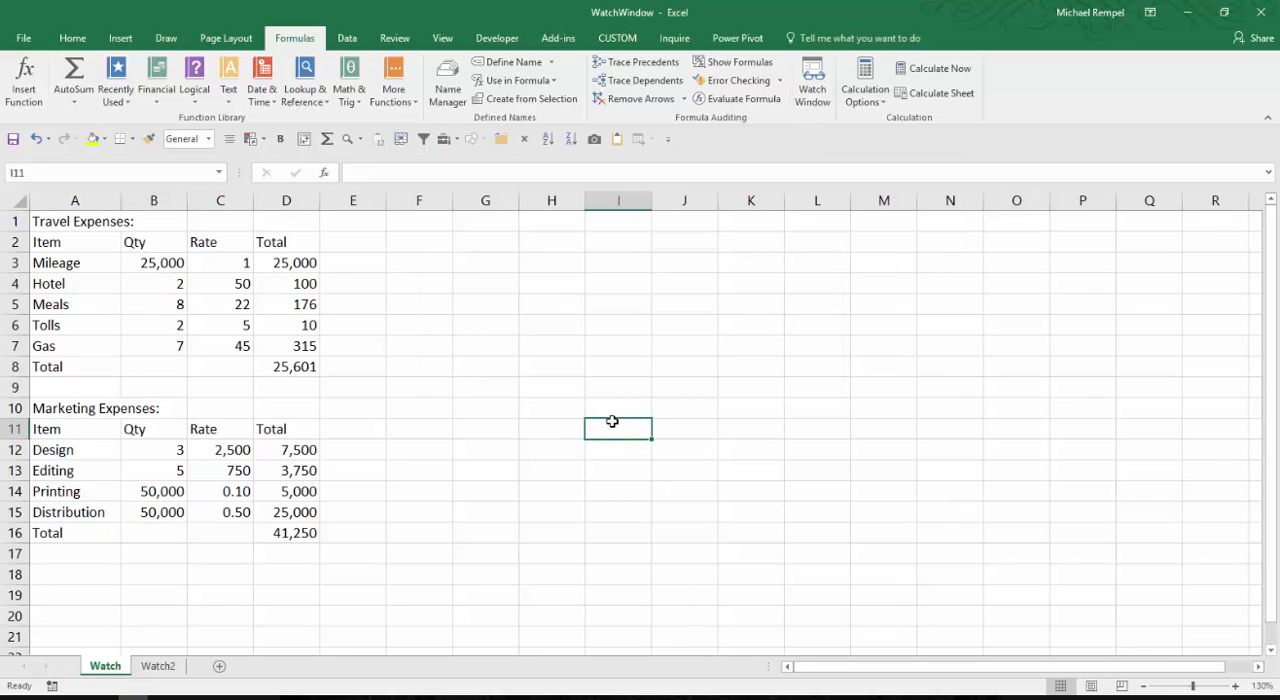